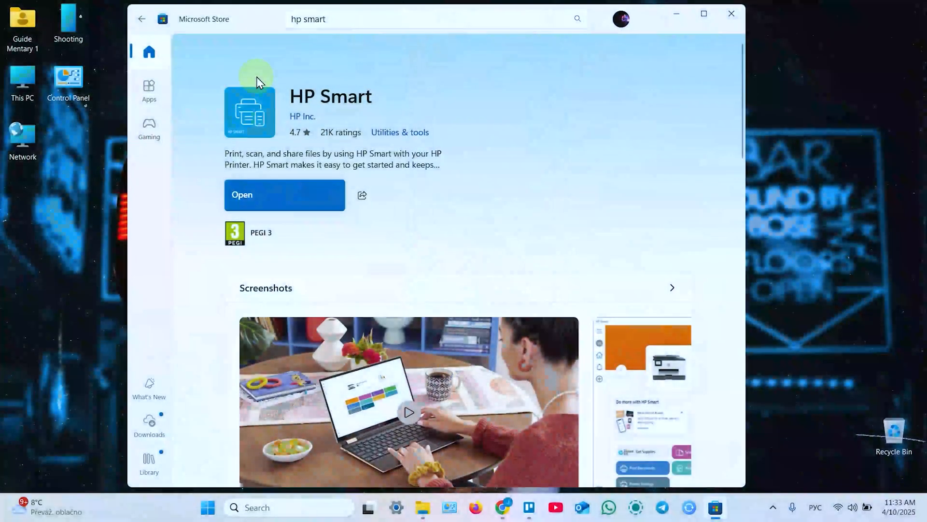
pyautogui.moveTo(505, 100)
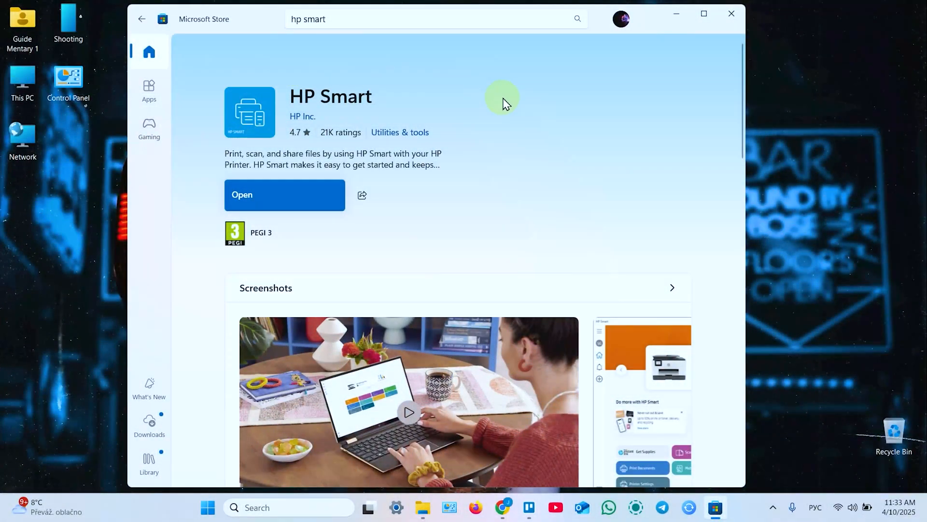
pyautogui.moveTo(416, 230)
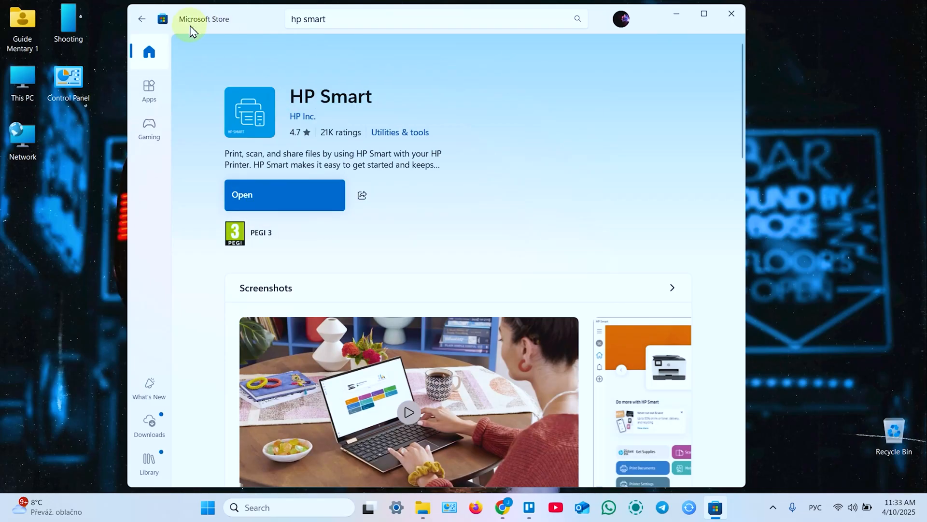
pyautogui.moveTo(166, 79)
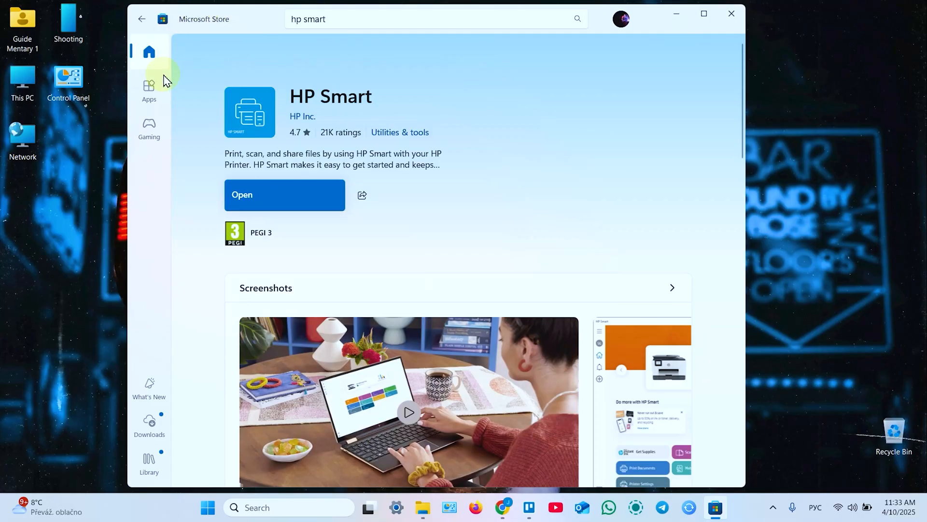
# - Launch HP Smart, decline optional data collection and answer the location permission prompt
pyautogui.click(284, 195)
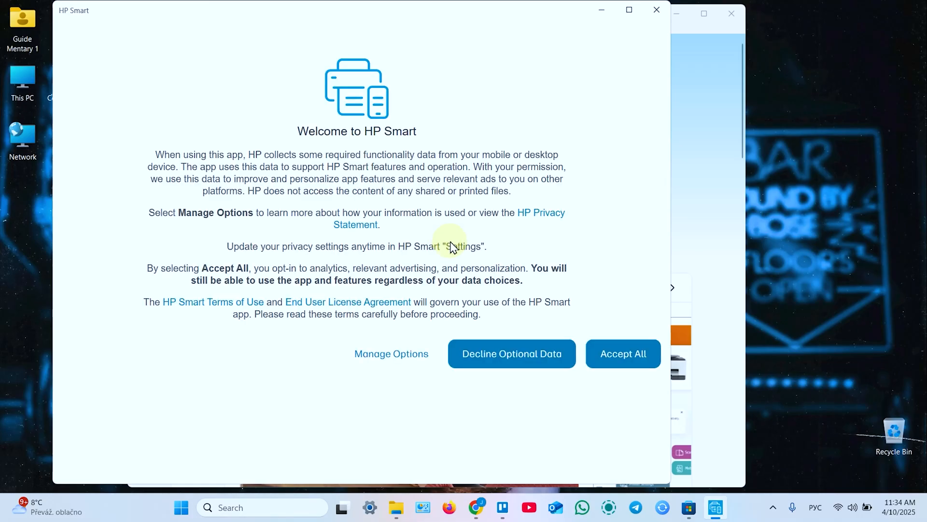
pyautogui.moveTo(592, 346)
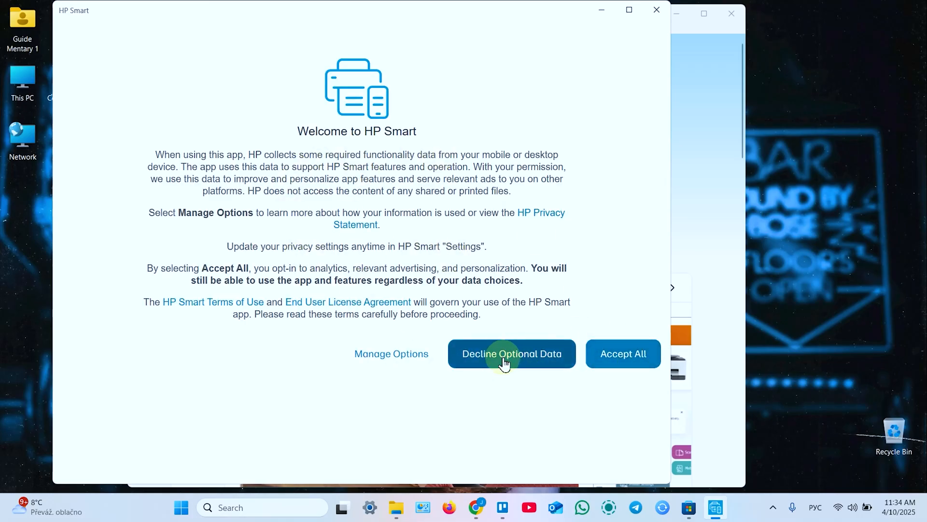
pyautogui.click(512, 354)
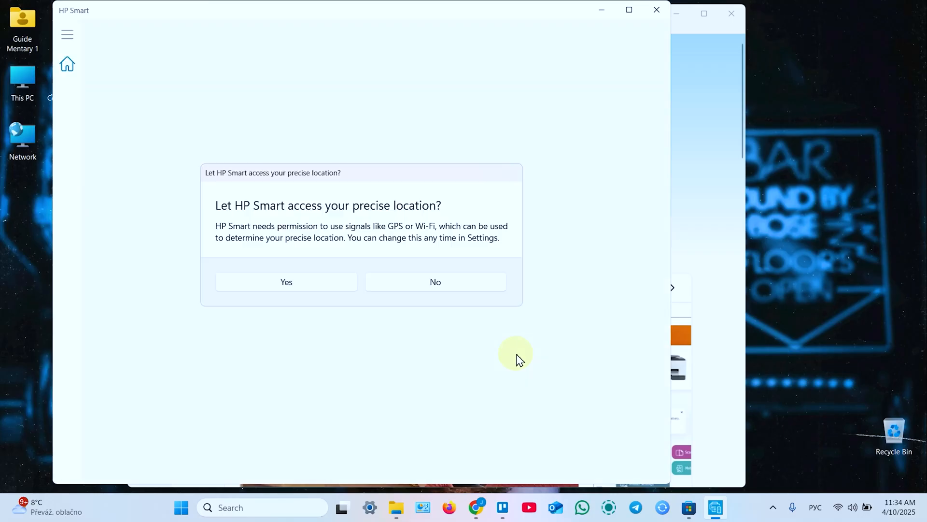
pyautogui.moveTo(353, 212)
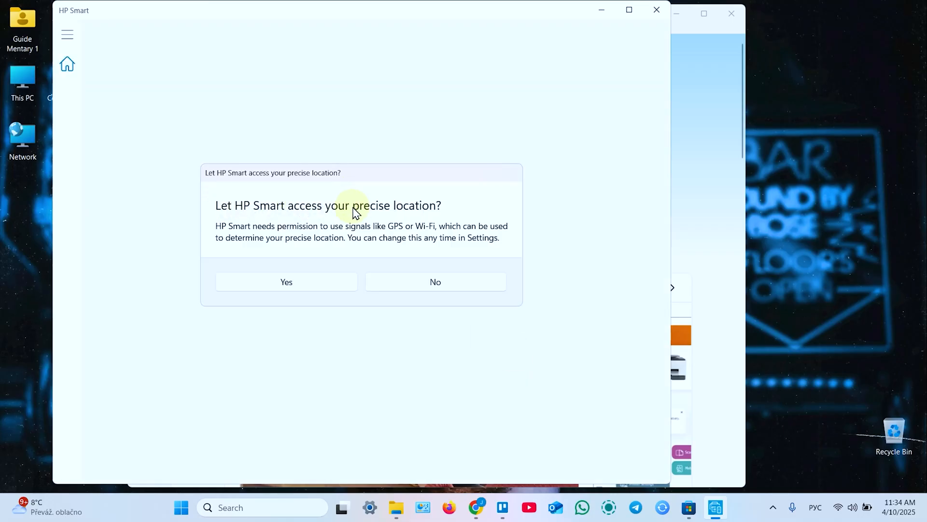
pyautogui.click(286, 282)
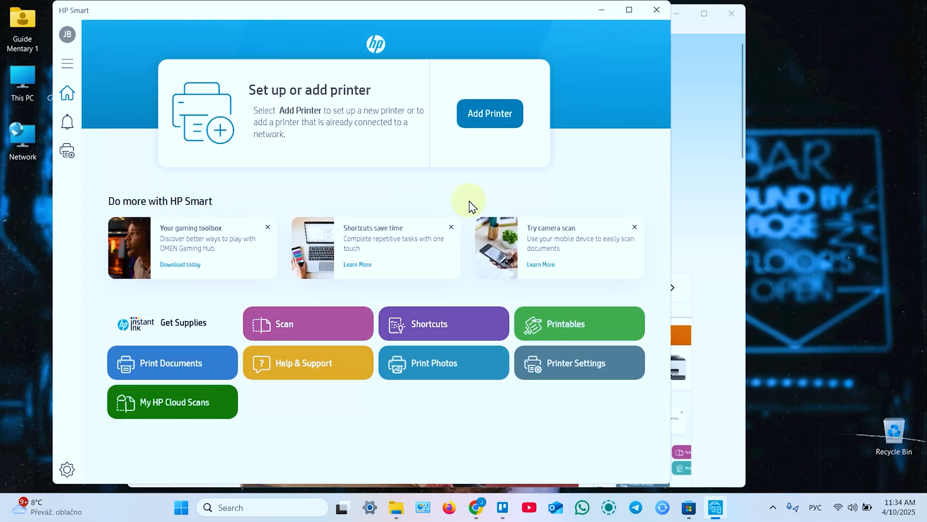
# - Add a printer, choosing the HP M140 LaserJet, and continue to its Wi-Fi setup step
pyautogui.click(490, 113)
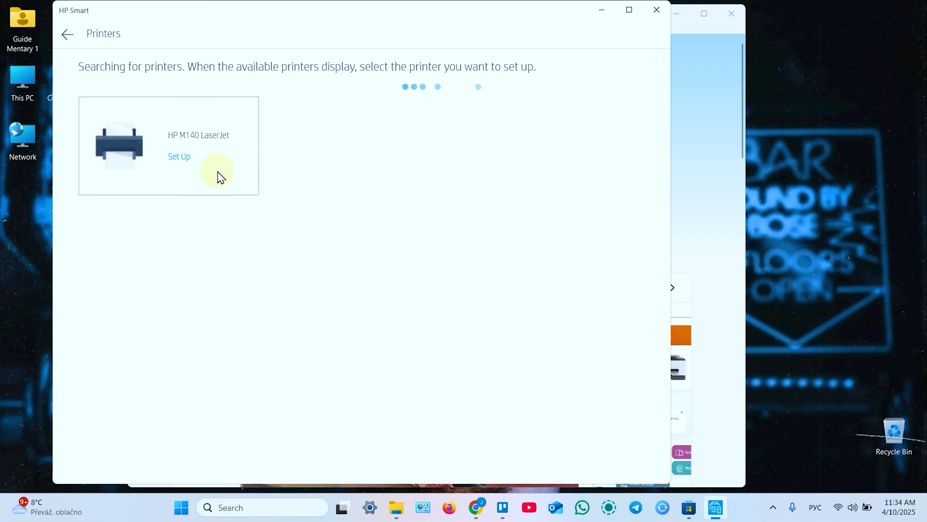
pyautogui.click(178, 157)
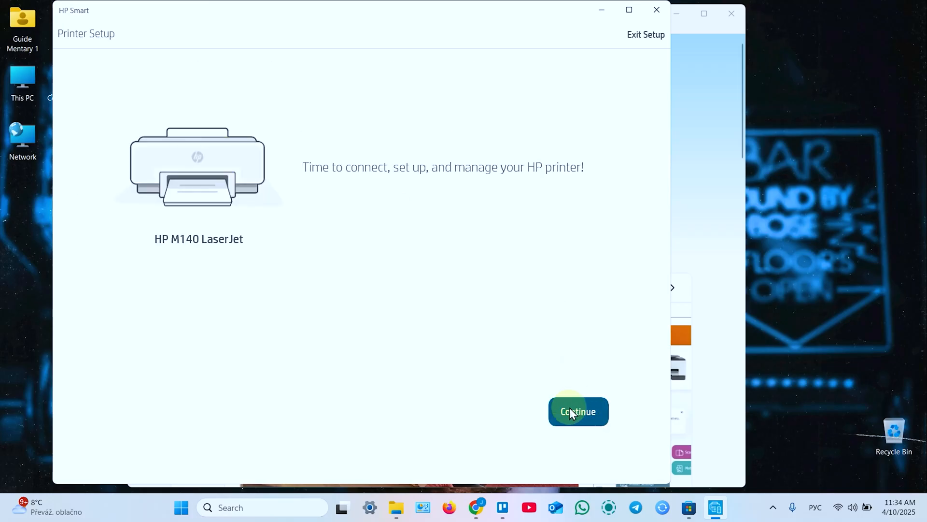
pyautogui.click(577, 411)
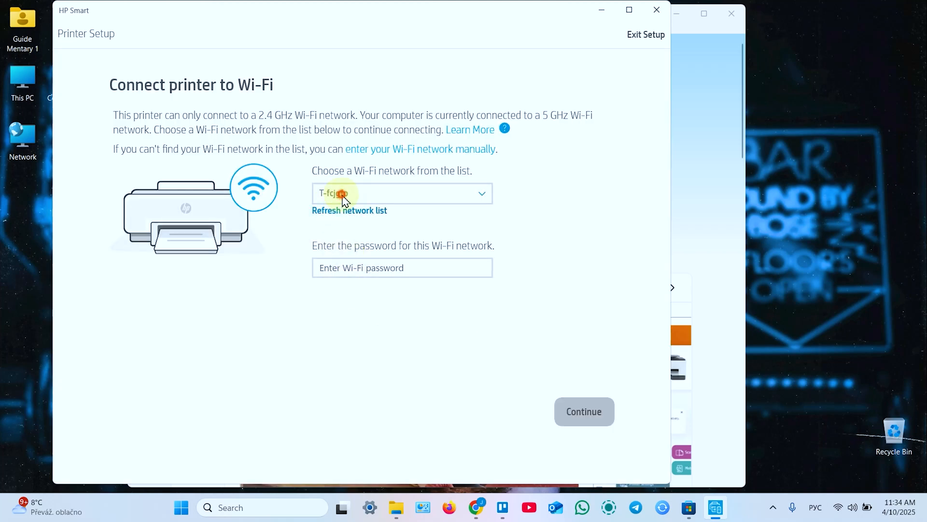
# - Browse the available Wi-Fi networks list to find My Wi-Fi 2.4 GHz
pyautogui.click(402, 194)
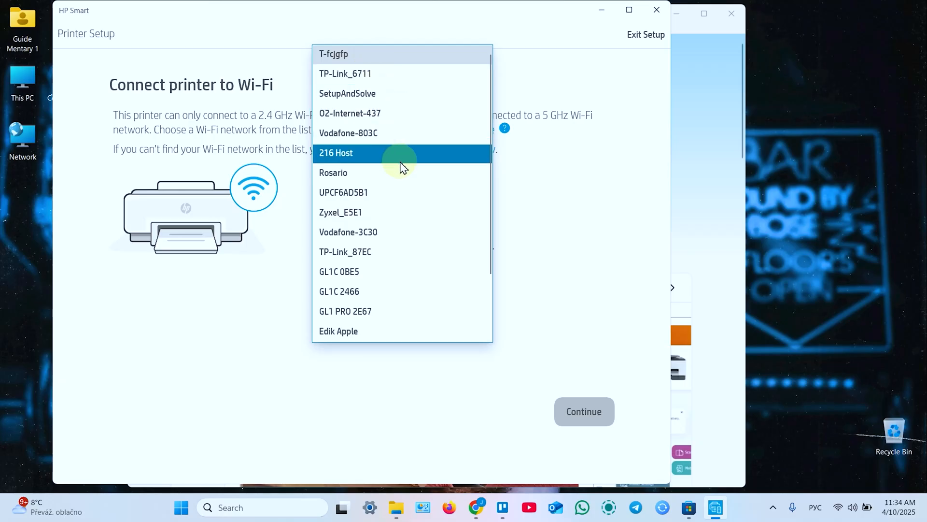
pyautogui.scroll(-3)
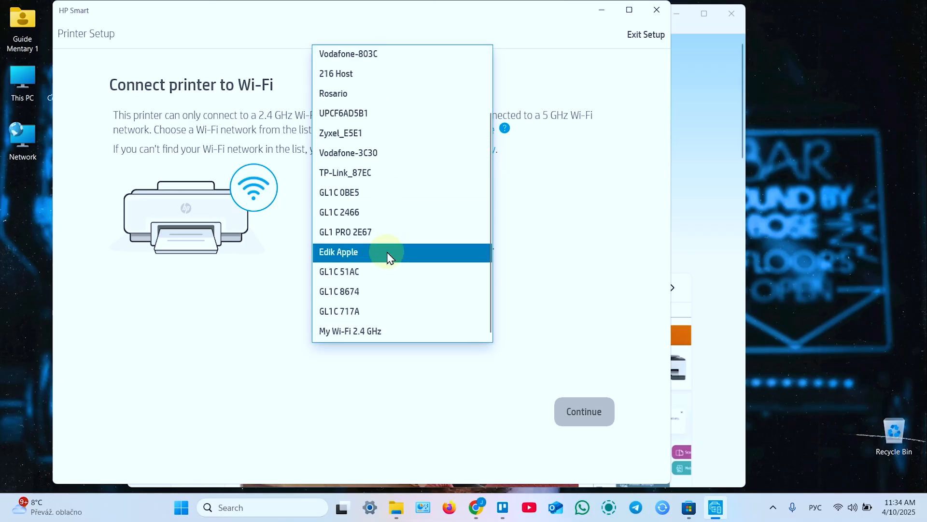
pyautogui.moveTo(404, 227)
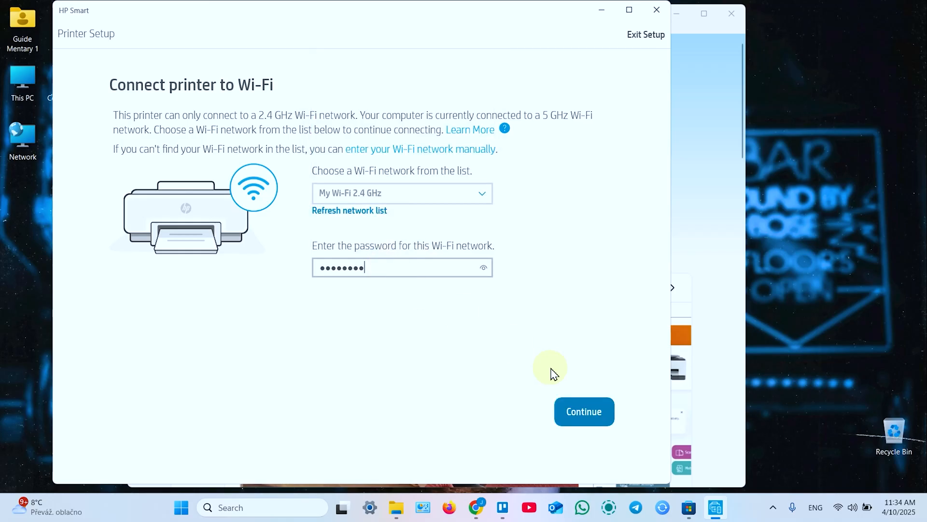
pyautogui.moveTo(330, 197)
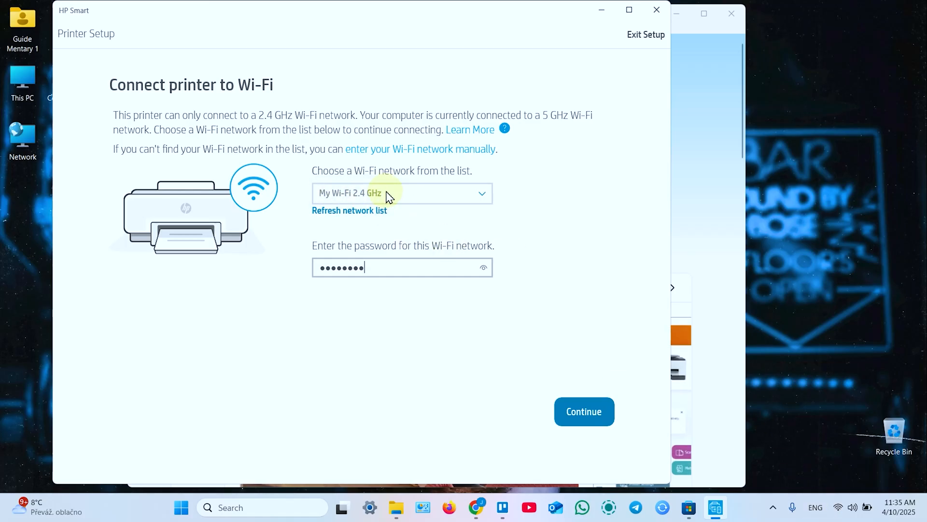
# - Connect the printer to My Wi-Fi 2.4 GHz and check the computer's Wi-Fi in quick settings
pyautogui.click(584, 412)
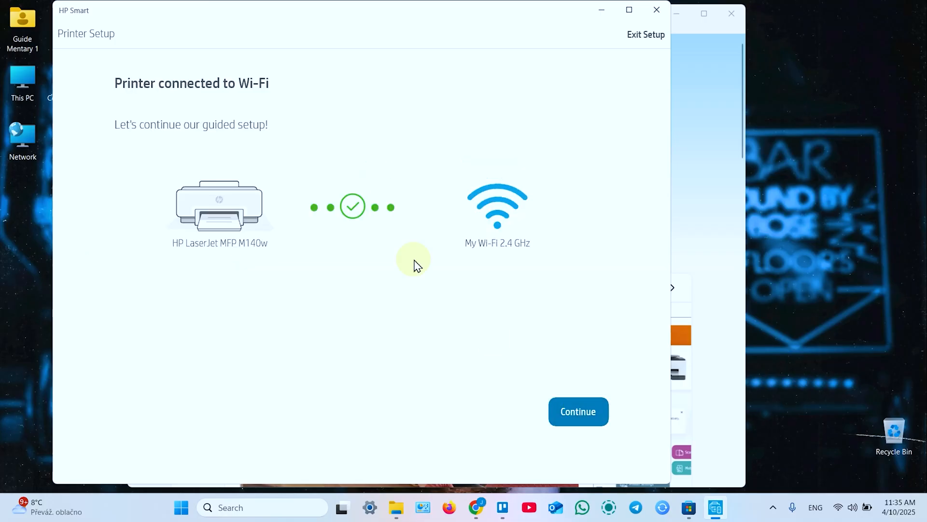
pyautogui.moveTo(469, 222)
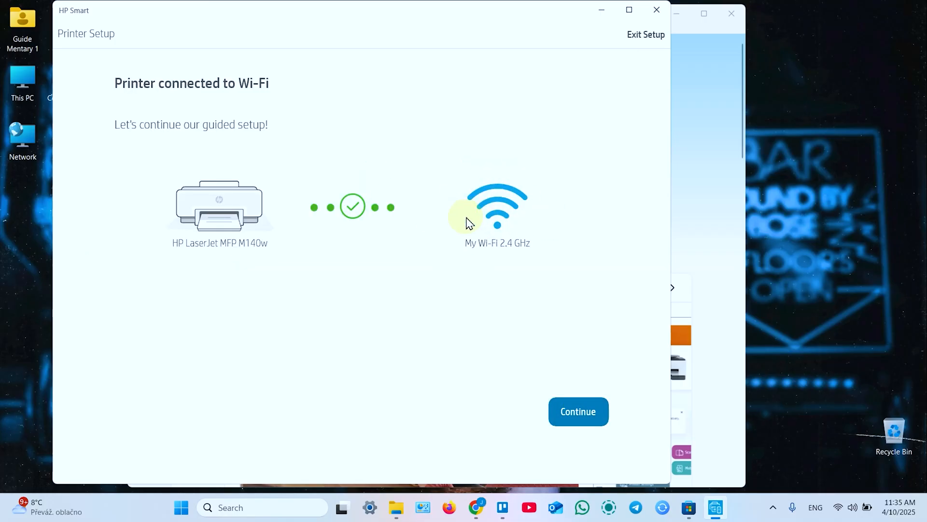
pyautogui.moveTo(846, 508)
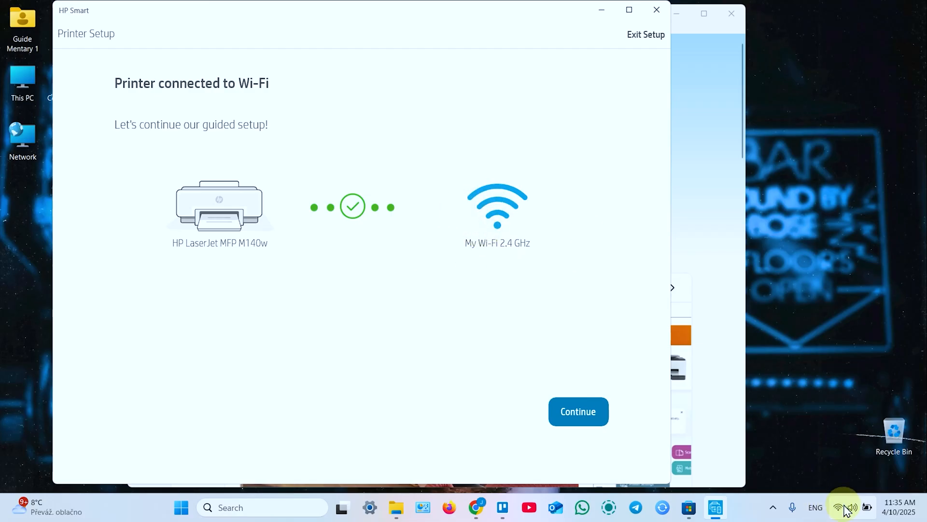
pyautogui.click(840, 507)
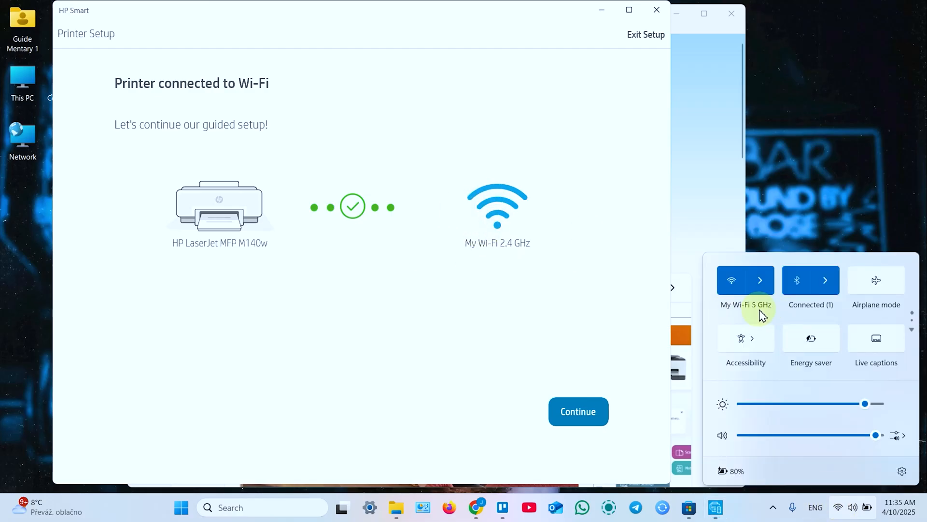
pyautogui.moveTo(545, 257)
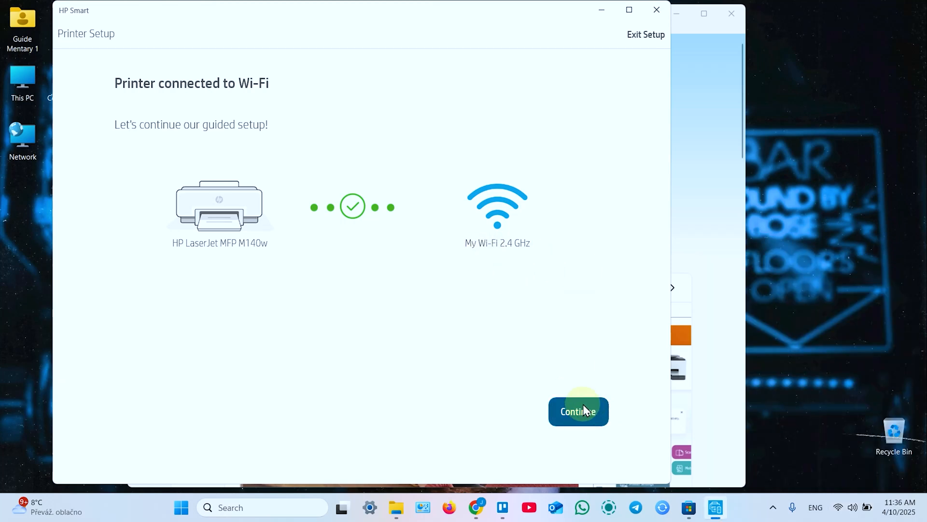
# - Continue guided setup and decline optional printer data sharing before registration
pyautogui.click(579, 411)
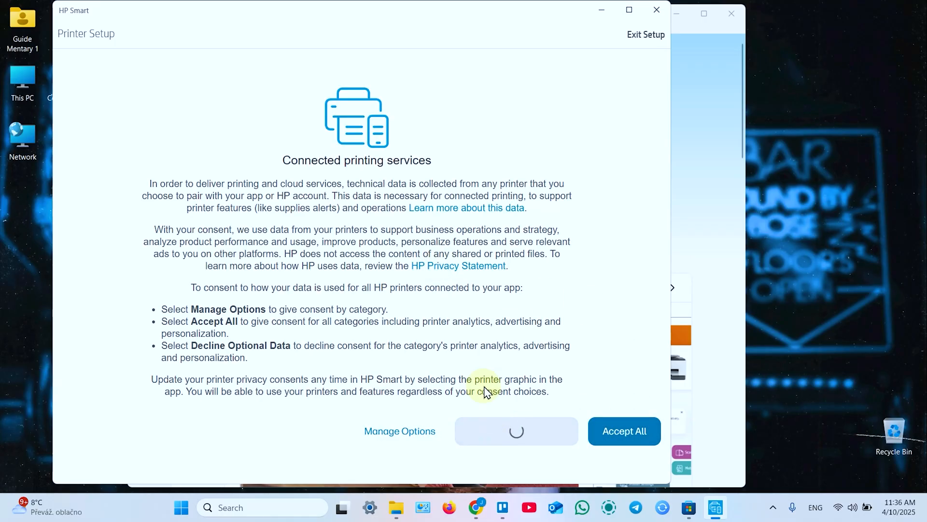
pyautogui.click(624, 430)
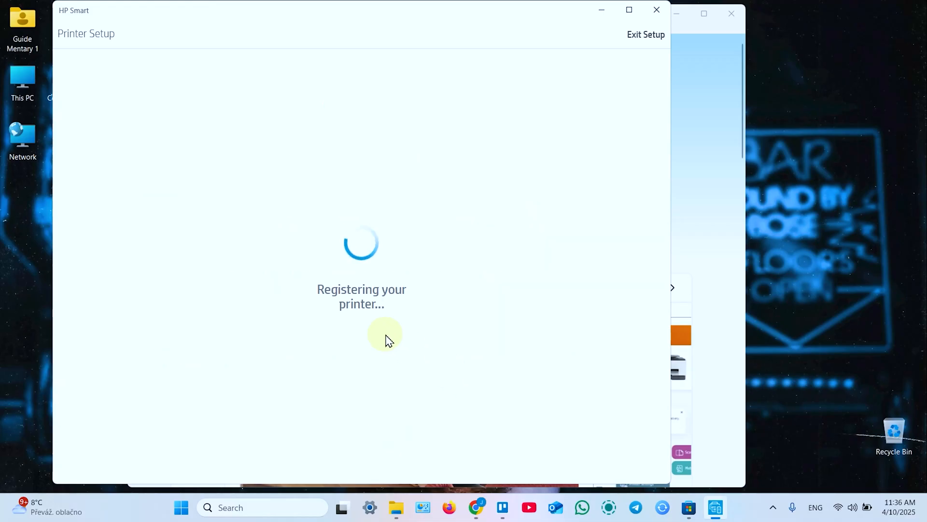
pyautogui.moveTo(443, 253)
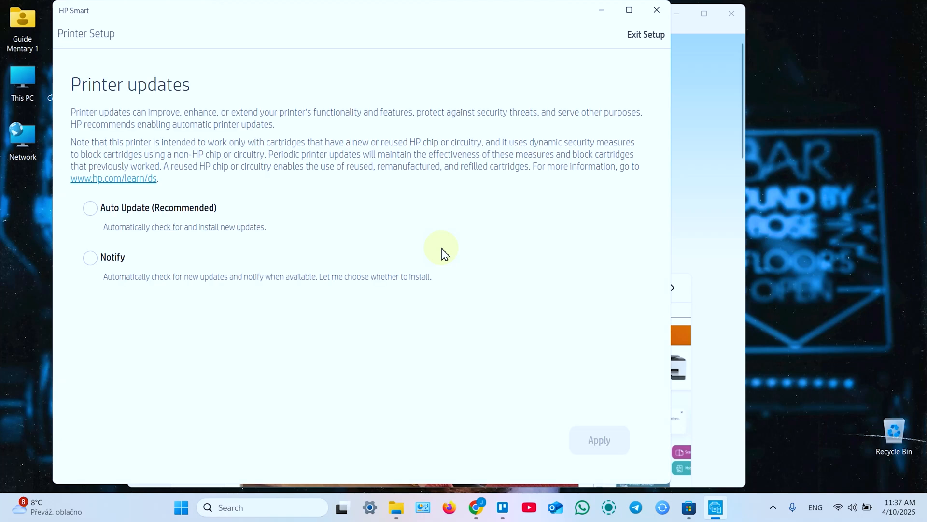
# - Choose Auto Update (Recommended) for the printer and apply it to continue setup
pyautogui.click(90, 208)
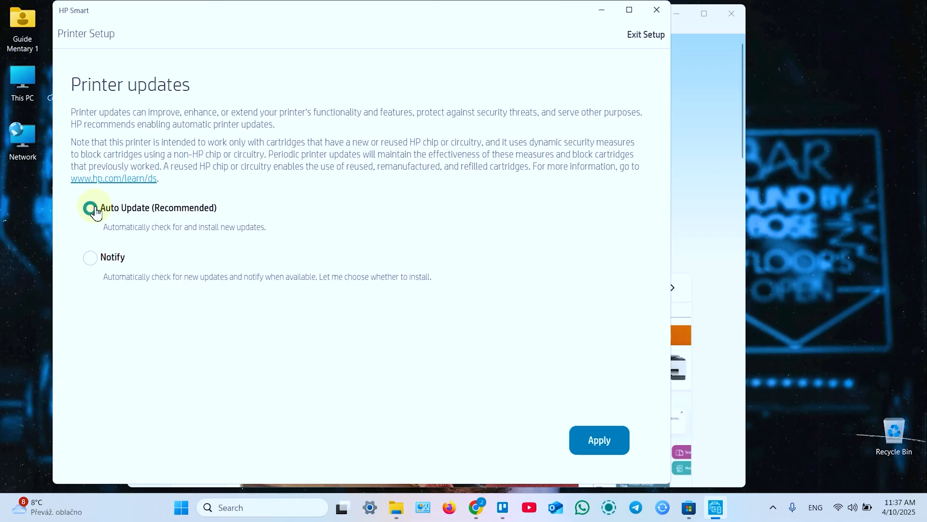
pyautogui.click(90, 208)
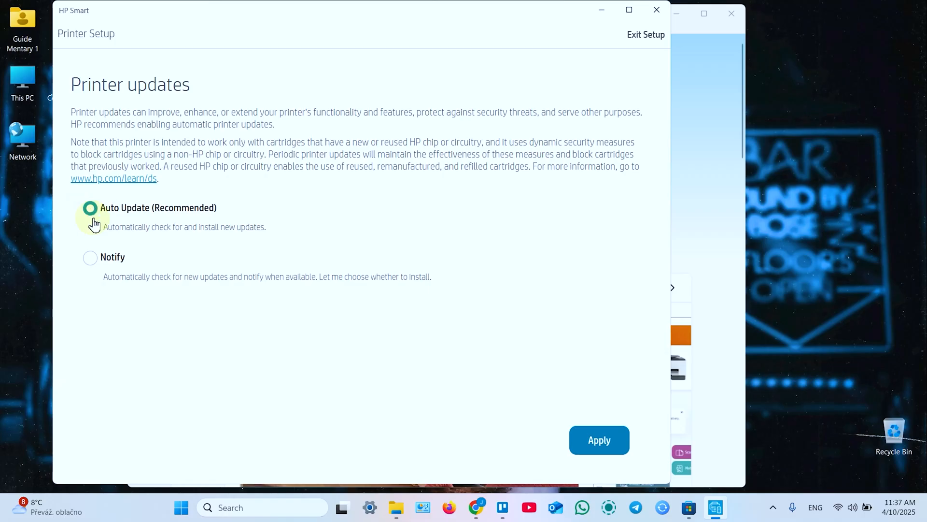
pyautogui.click(599, 439)
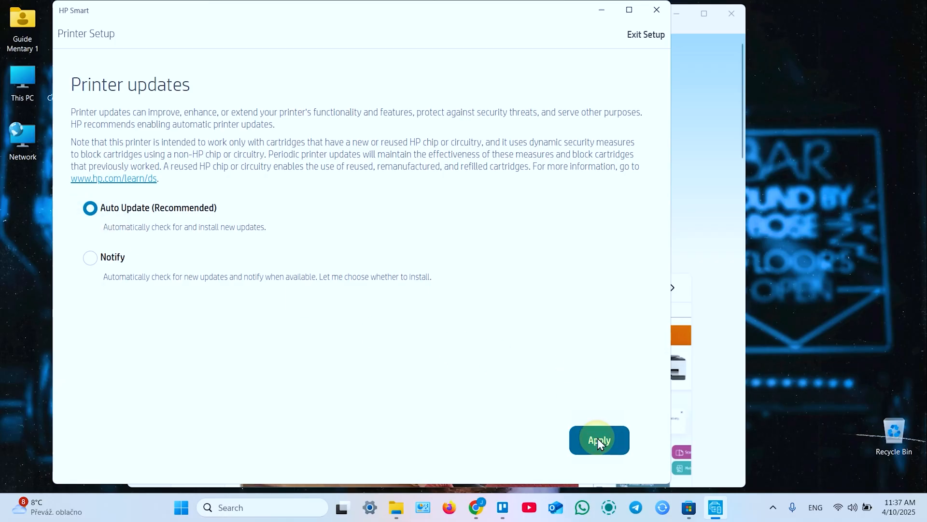
pyautogui.click(599, 440)
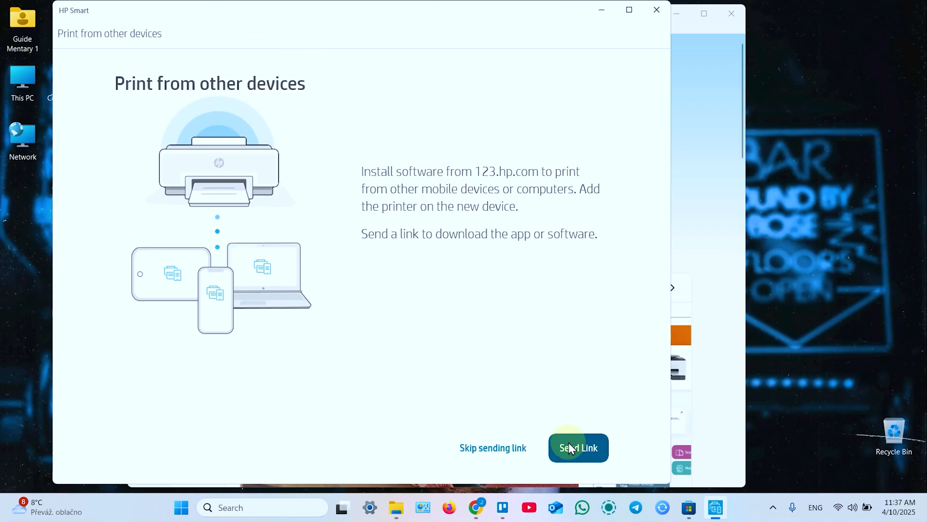
pyautogui.moveTo(527, 460)
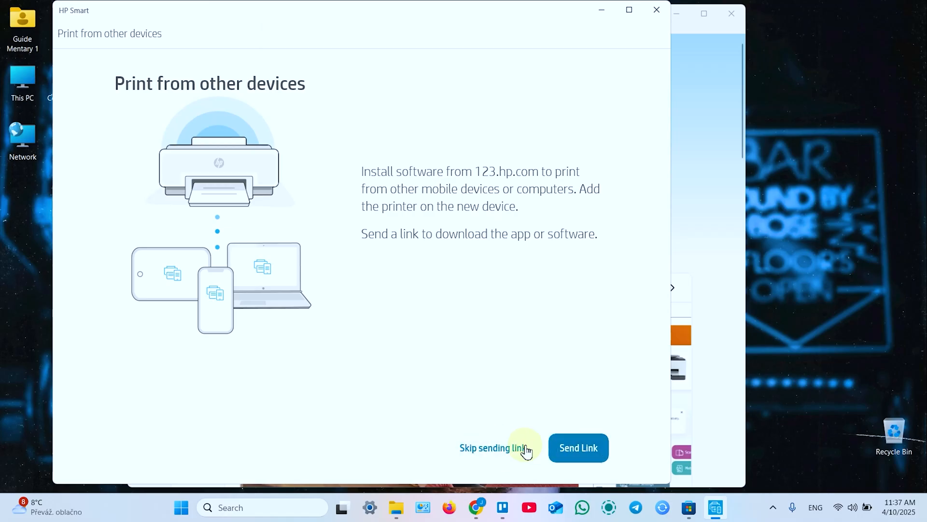
pyautogui.moveTo(493, 454)
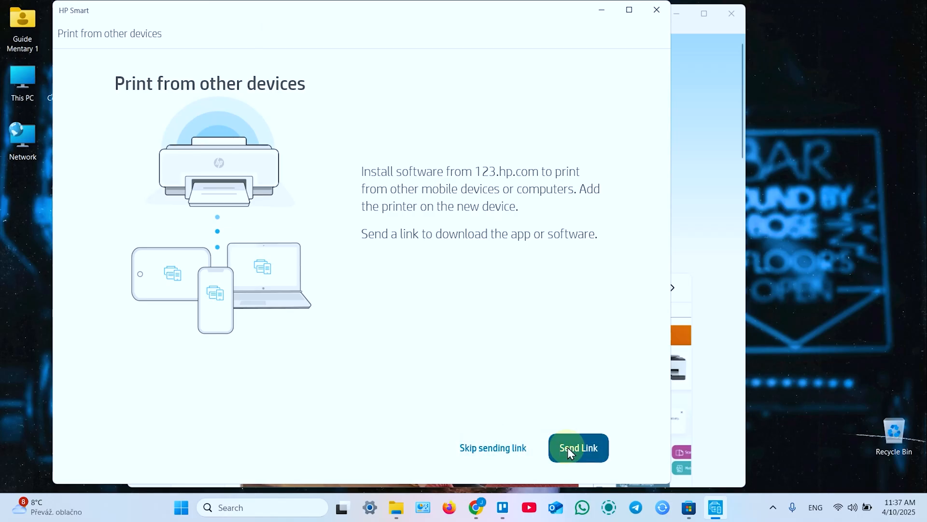
# - Skip sending the app link and printing a page to reach the home dashboard
pyautogui.click(579, 448)
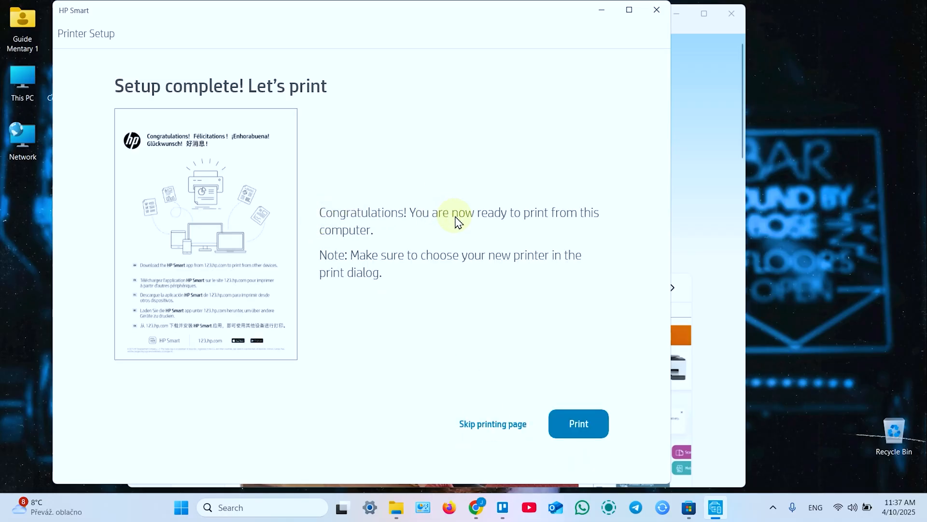
pyautogui.moveTo(487, 350)
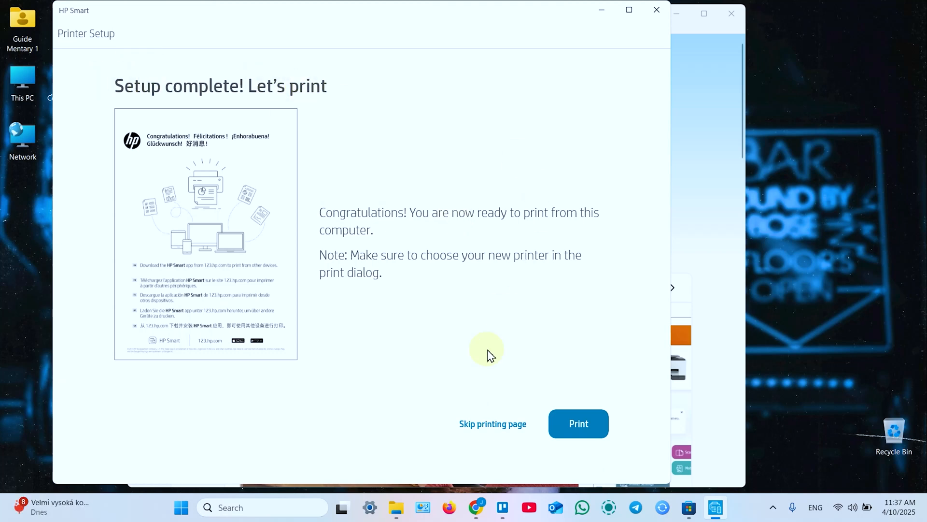
pyautogui.moveTo(613, 350)
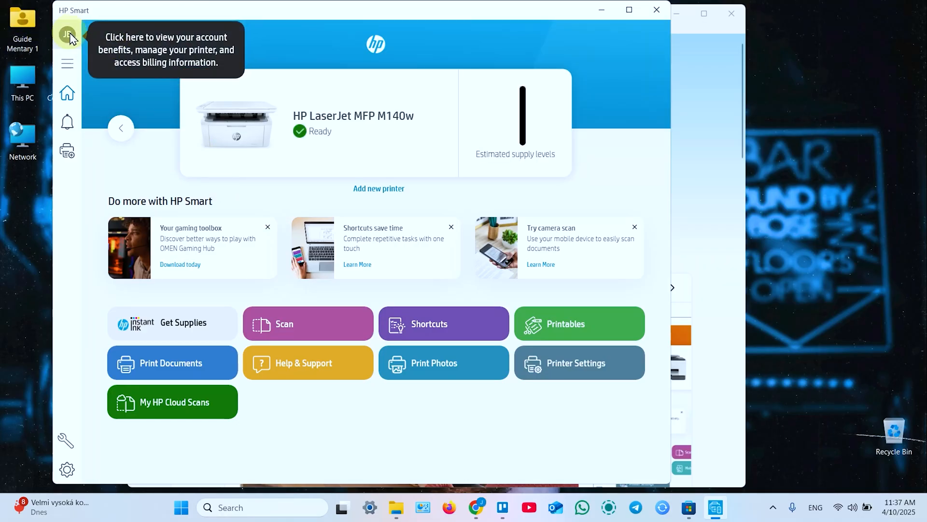
pyautogui.click(66, 34)
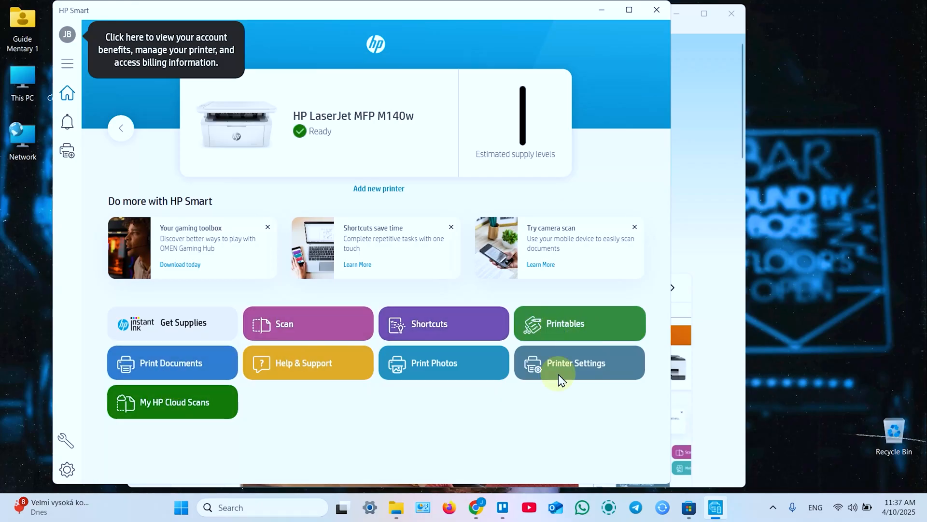
pyautogui.moveTo(446, 424)
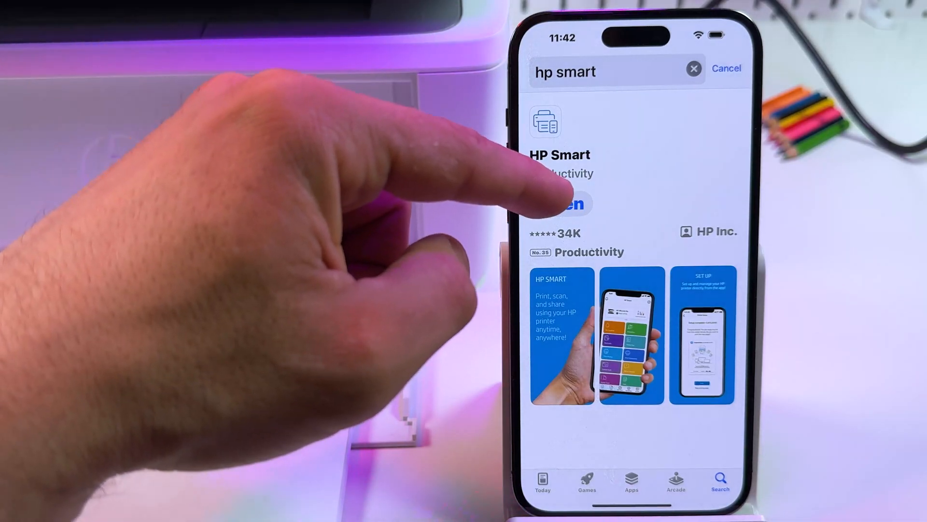
# - Launch HP Smart on the iPhone, skip sign-in and answer the Local Network and Notifications prompts
pyautogui.click(570, 203)
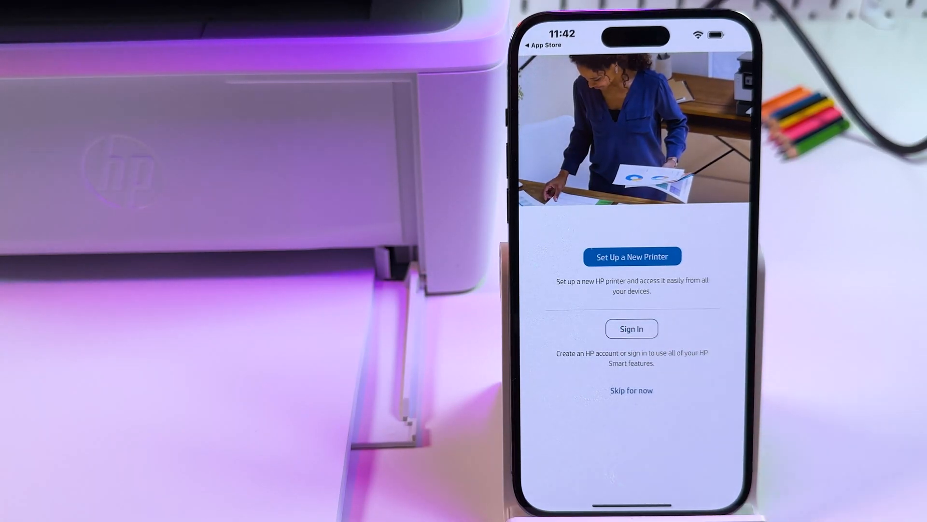
pyautogui.click(632, 328)
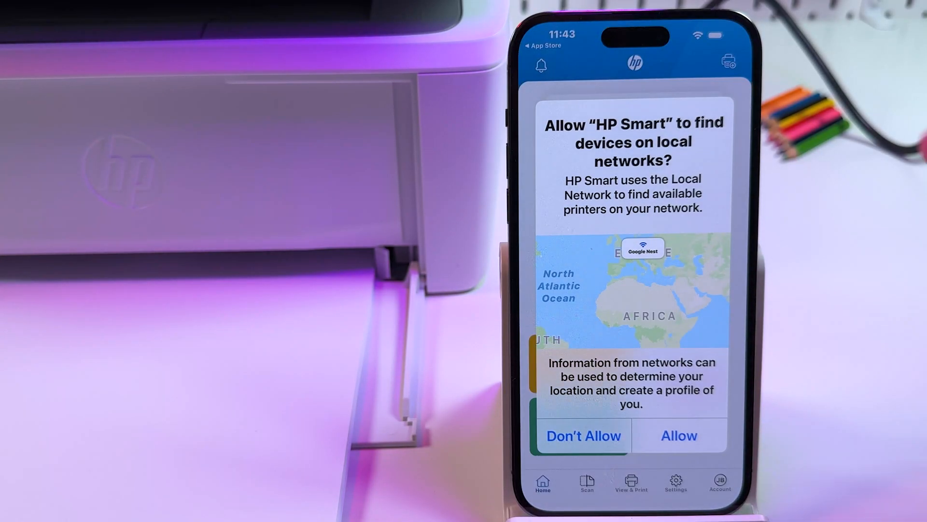
pyautogui.click(679, 436)
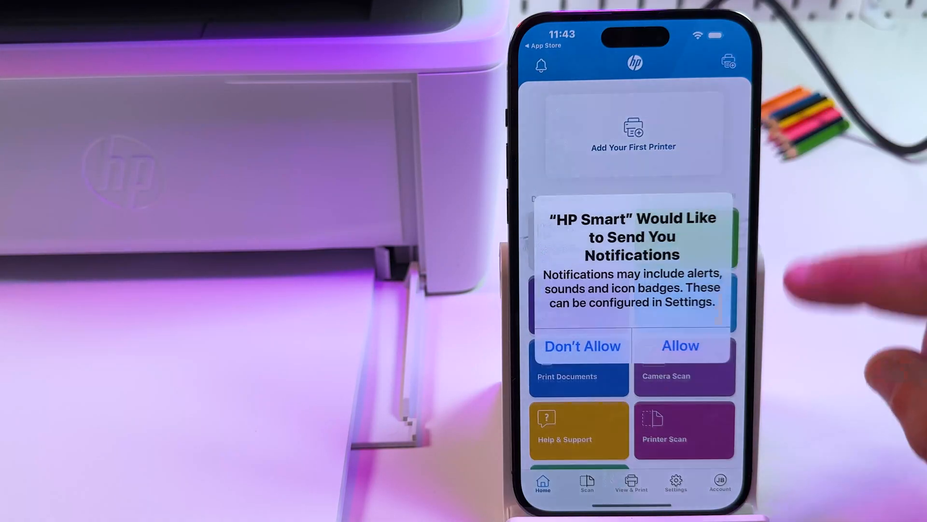
pyautogui.click(680, 346)
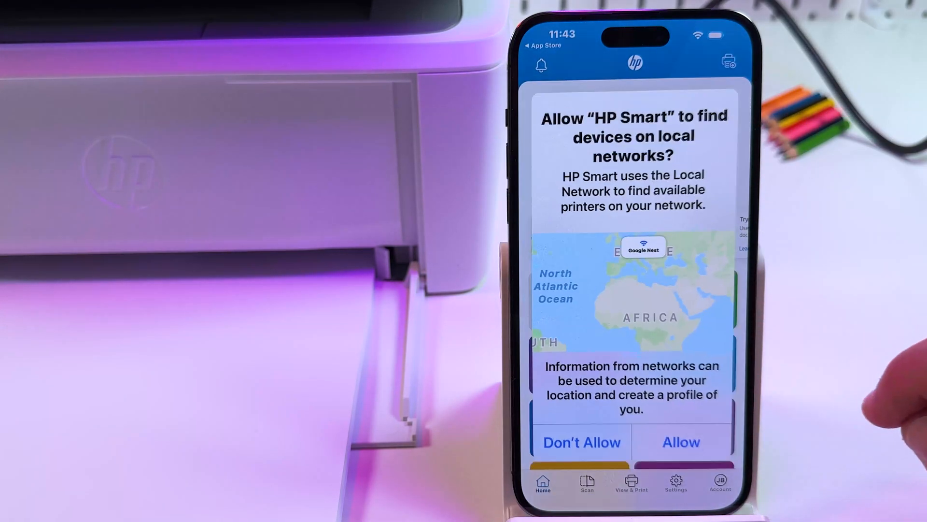
pyautogui.click(681, 443)
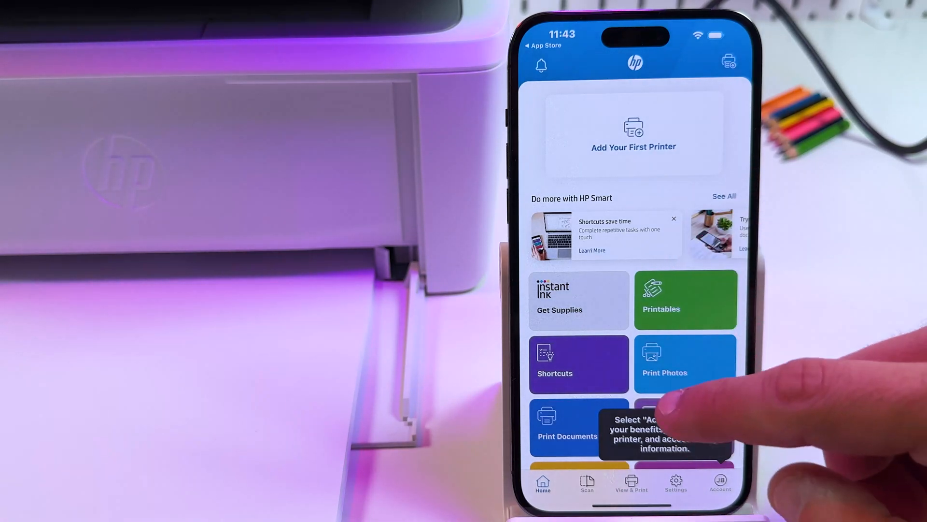
pyautogui.scroll(-3)
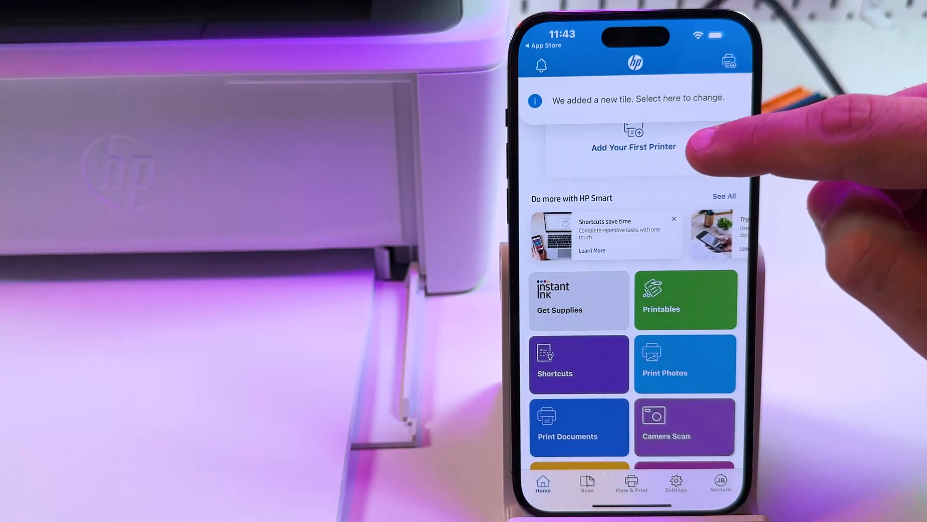
# - Add the first printer, selecting the found HP LaserJet MFP M140w
pyautogui.click(633, 141)
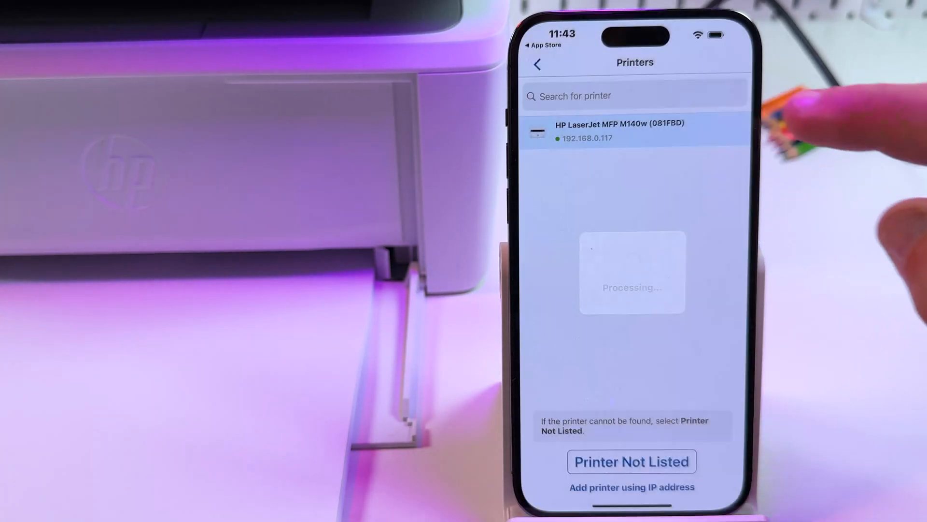
pyautogui.click(635, 131)
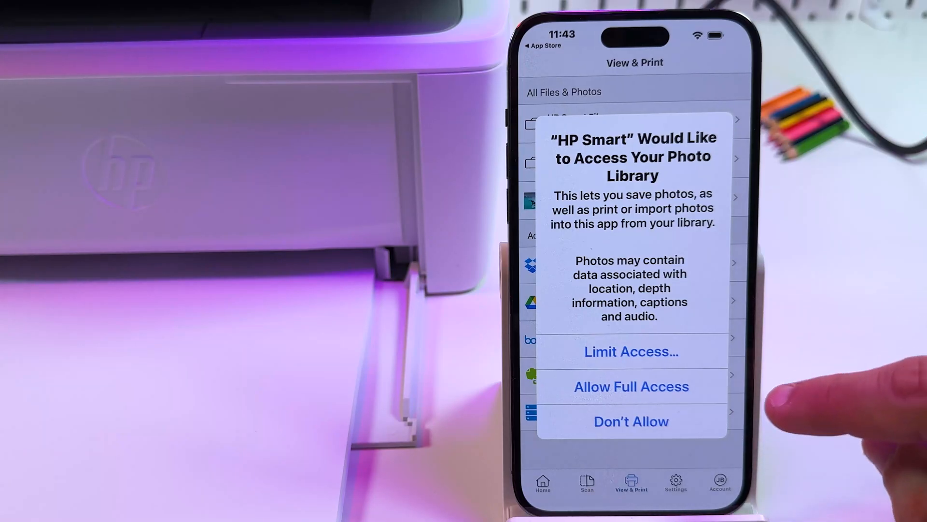
# - Allow photo library access and bring the Bookmark Sample PDF into print preview
pyautogui.click(632, 387)
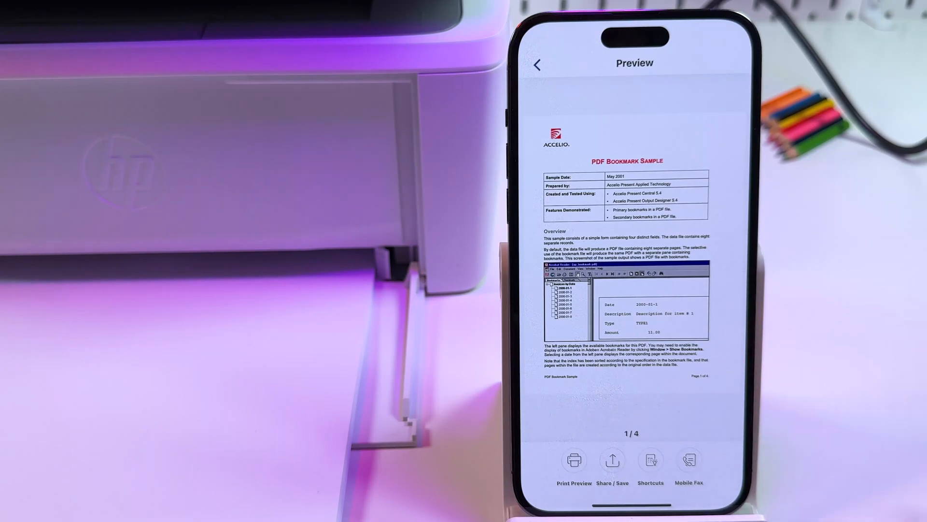
pyautogui.click(574, 460)
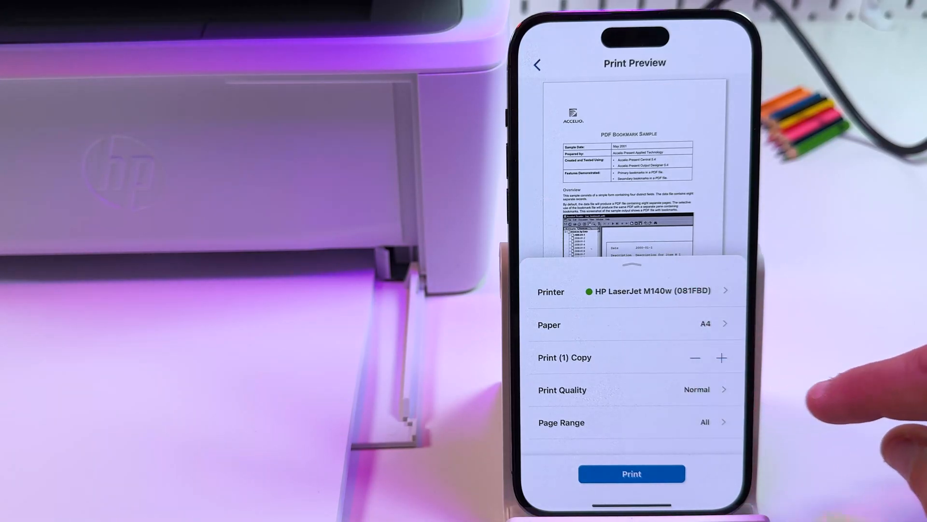
# - Print pages 1–2 of the document at Best quality on the HP printer
pyautogui.click(632, 389)
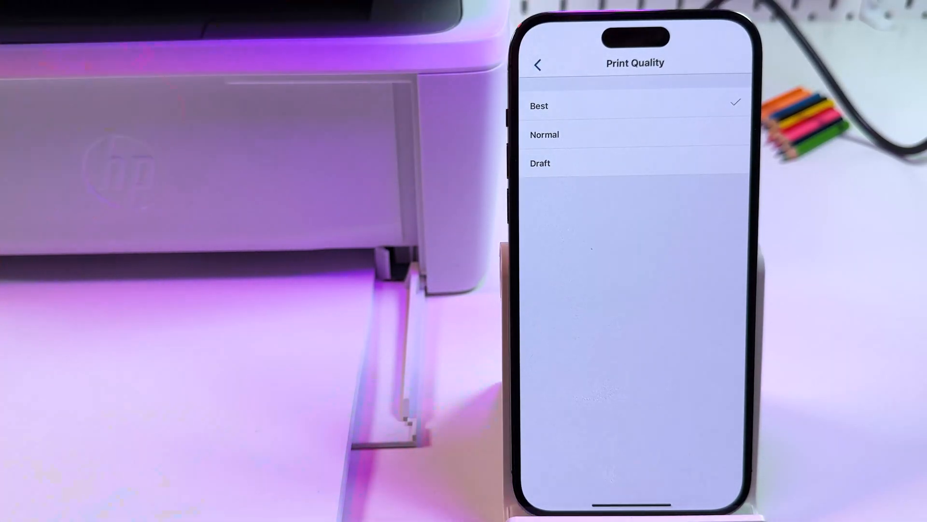
pyautogui.click(539, 64)
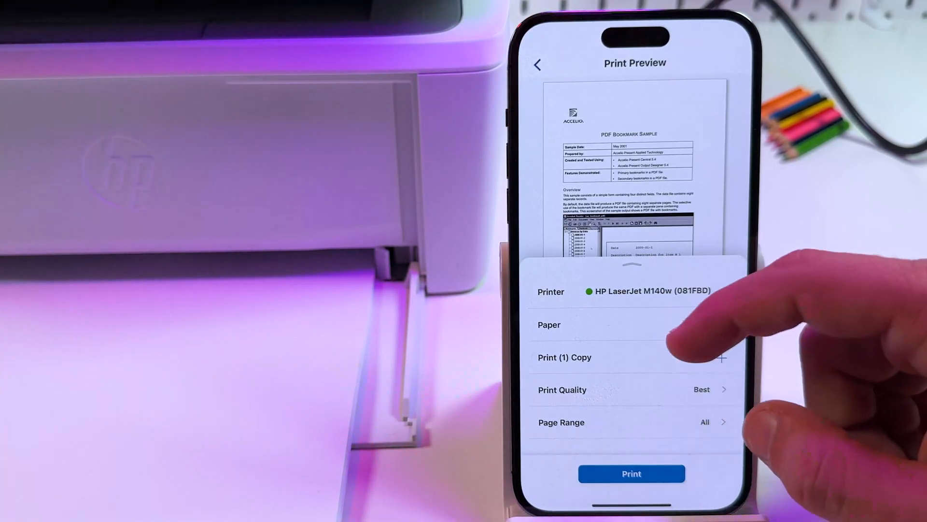
pyautogui.click(626, 422)
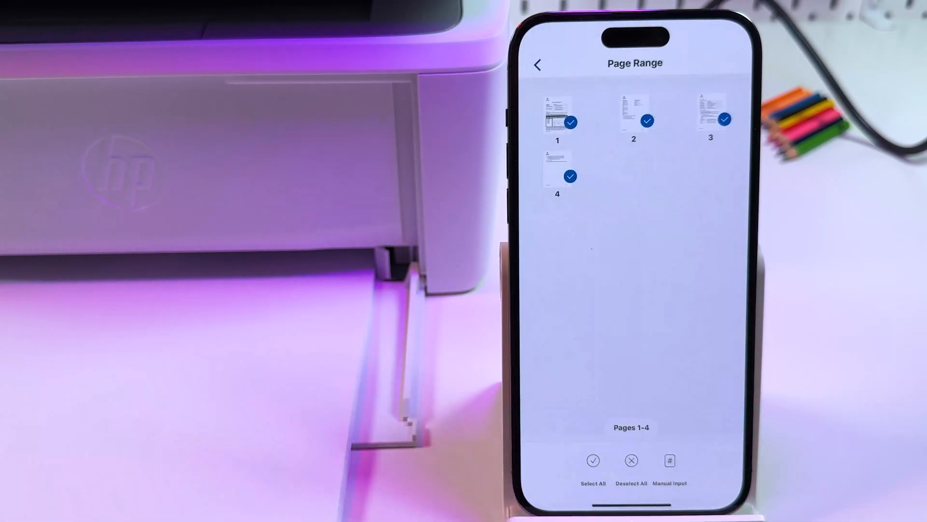
pyautogui.click(725, 119)
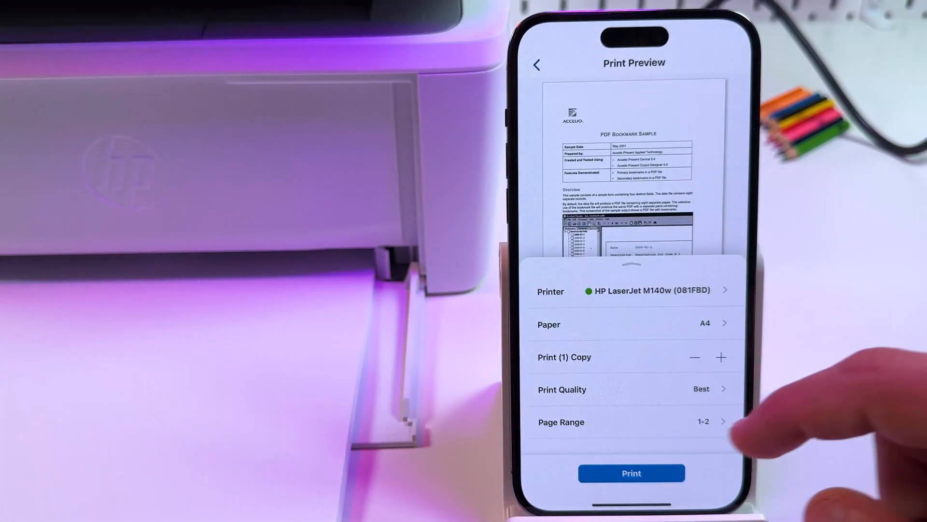
pyautogui.moveTo(738, 424)
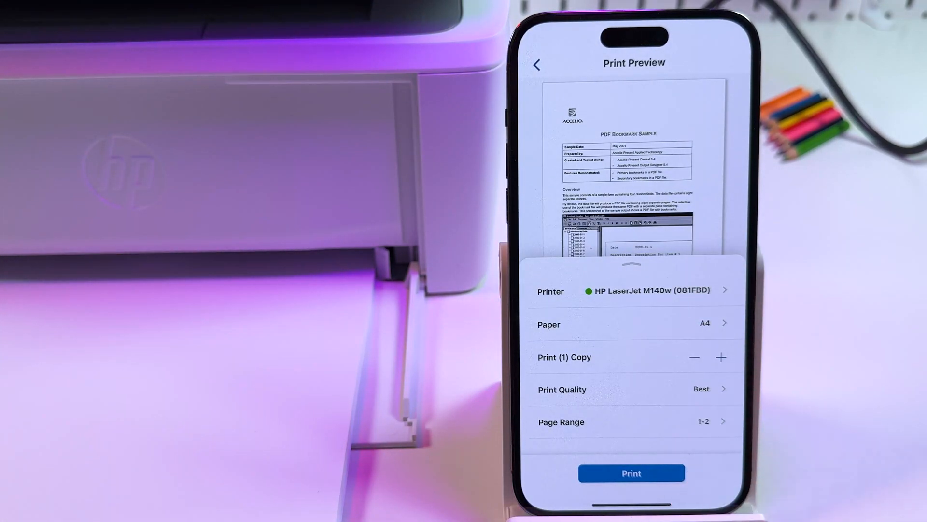
pyautogui.click(632, 474)
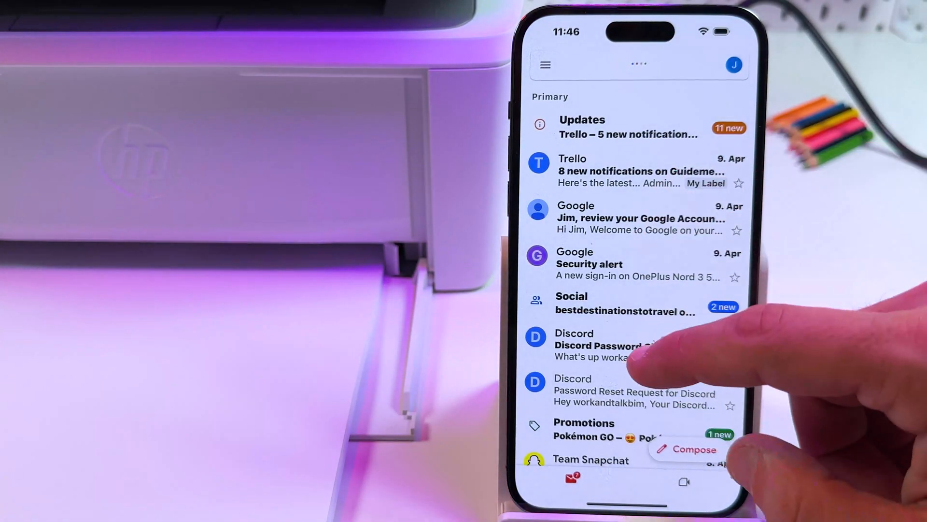
# - Route the two-page email to the HP LaserJet MFP M140w (081FBD) printer
pyautogui.click(616, 346)
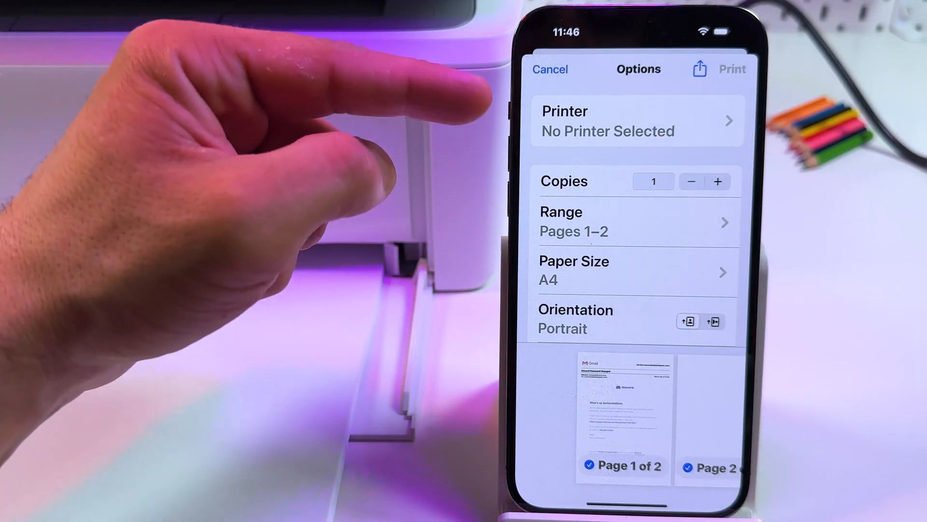
pyautogui.click(637, 119)
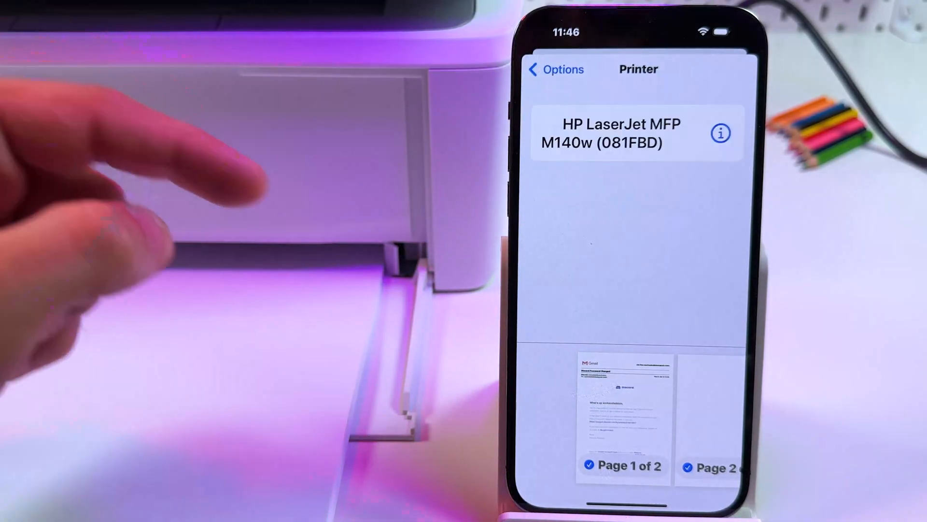
pyautogui.click(558, 70)
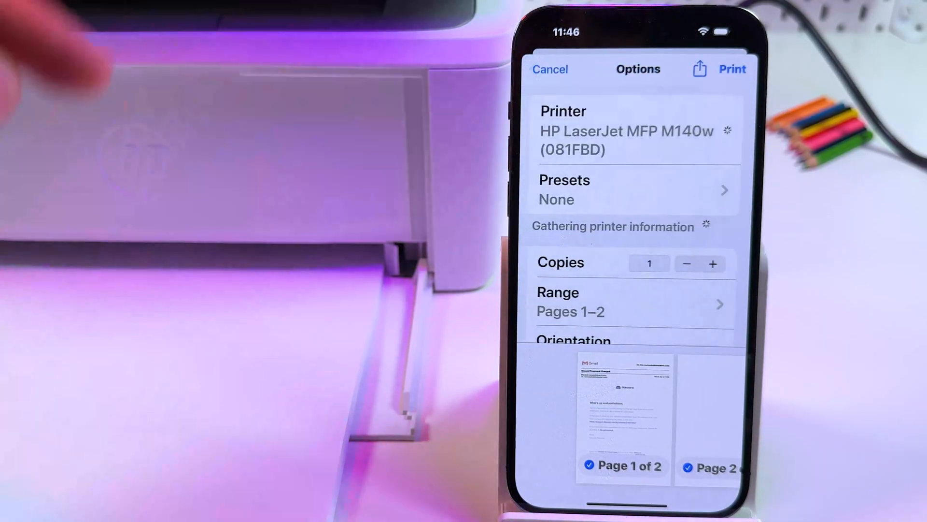
pyautogui.scroll(-3)
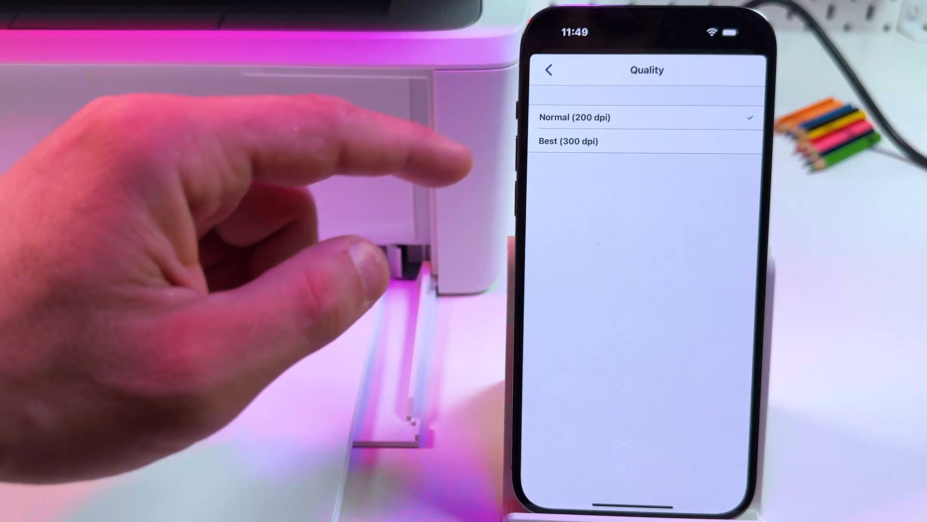
# - Confirm Normal (200 dpi) scan quality and close the scan preferences with Done
pyautogui.click(550, 69)
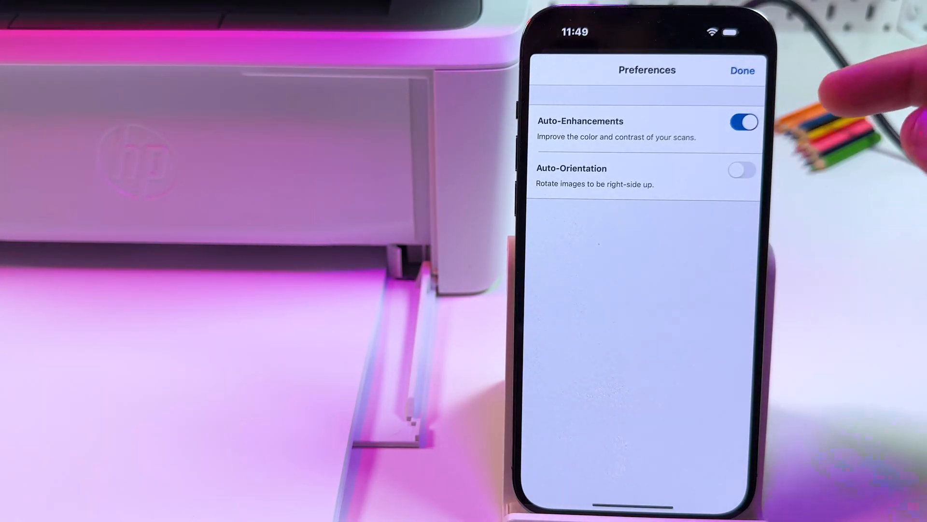
pyautogui.click(742, 71)
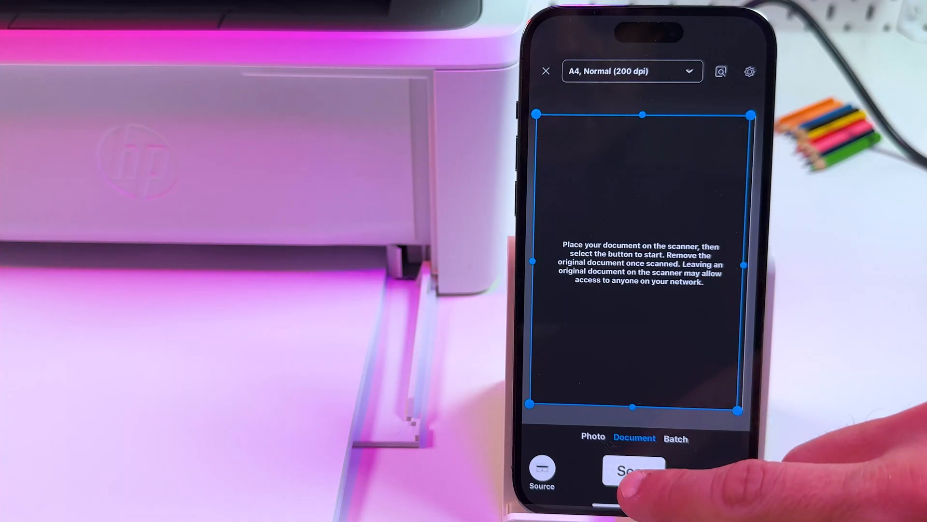
# - Scan the first page and adjust its crop boundary on Detect Edges
pyautogui.click(632, 472)
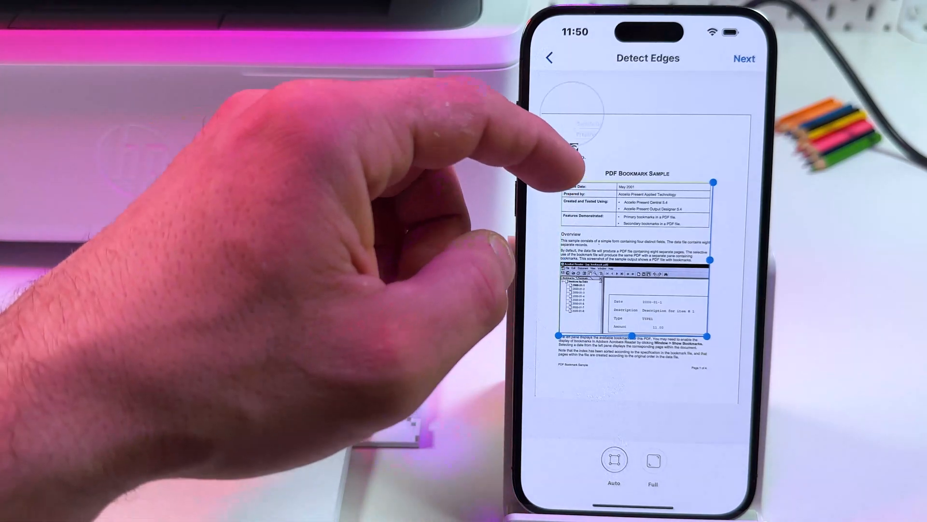
pyautogui.moveTo(714, 182); pyautogui.dragTo(627, 159)
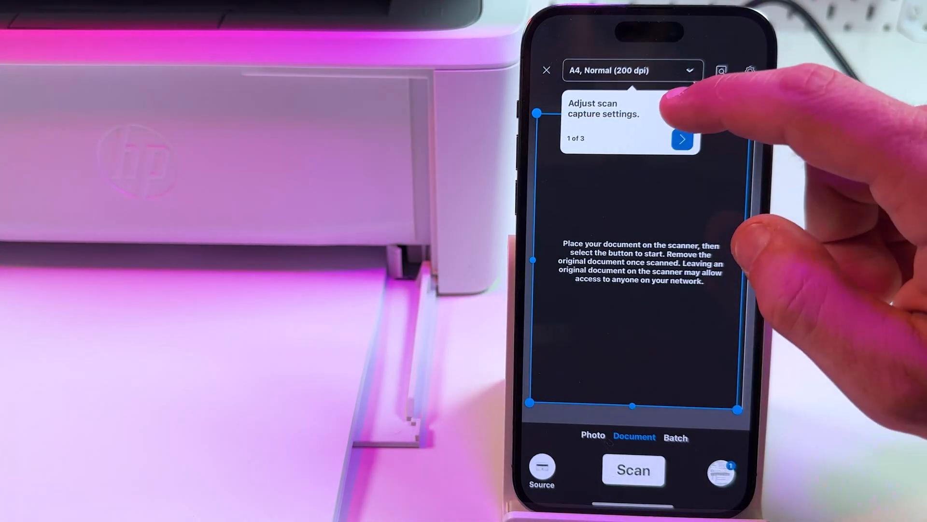
# - Dismiss the scan tips and capture the remaining pages, reaching three in total
pyautogui.click(684, 139)
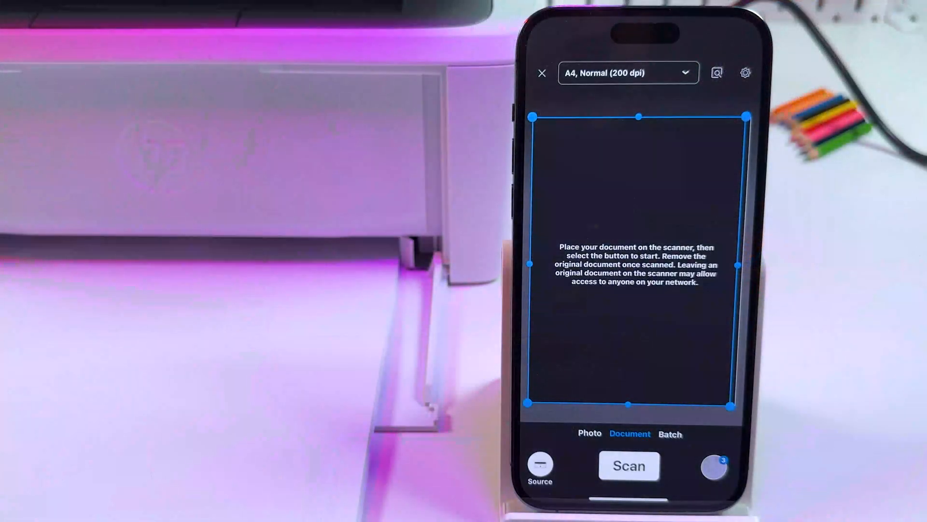
# - Review the three scanned pages, briefly edit page 3, and proceed to Share / Save
pyautogui.click(627, 467)
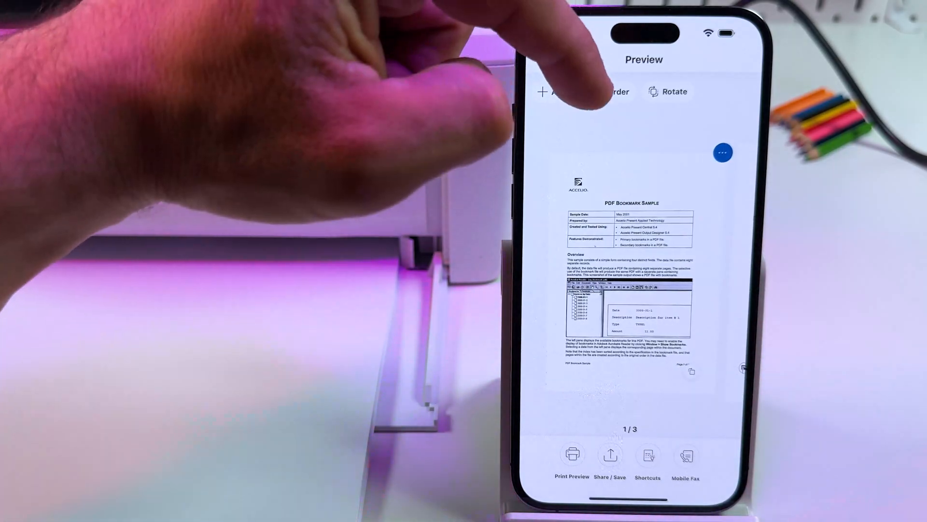
pyautogui.click(599, 92)
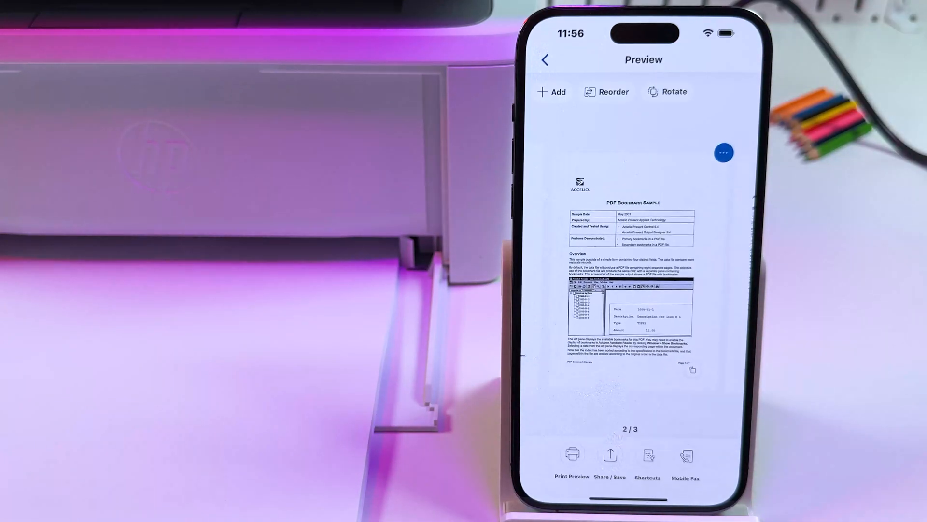
pyautogui.hscroll(-3)
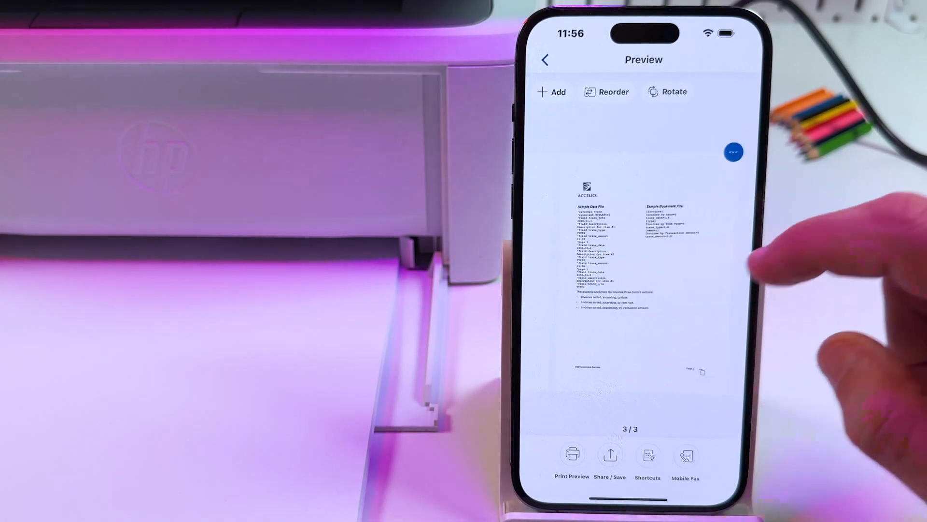
pyautogui.click(732, 152)
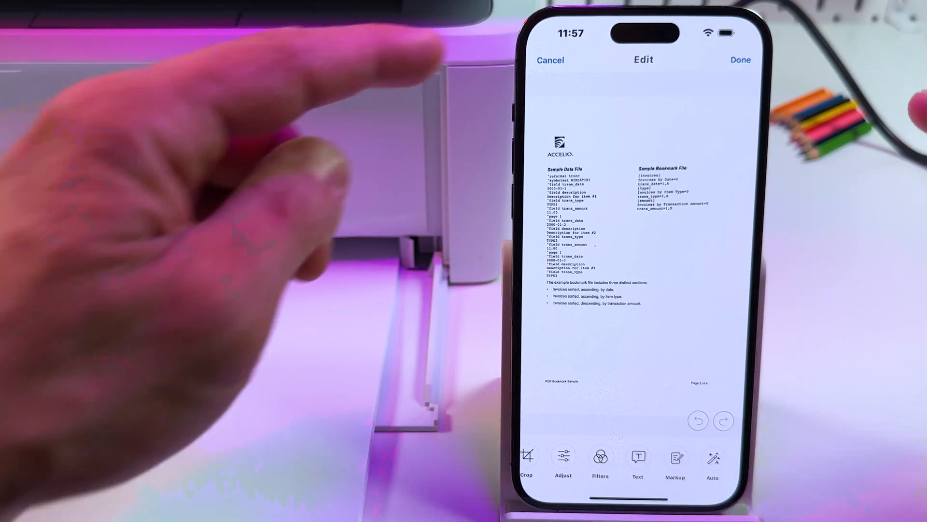
pyautogui.click(742, 60)
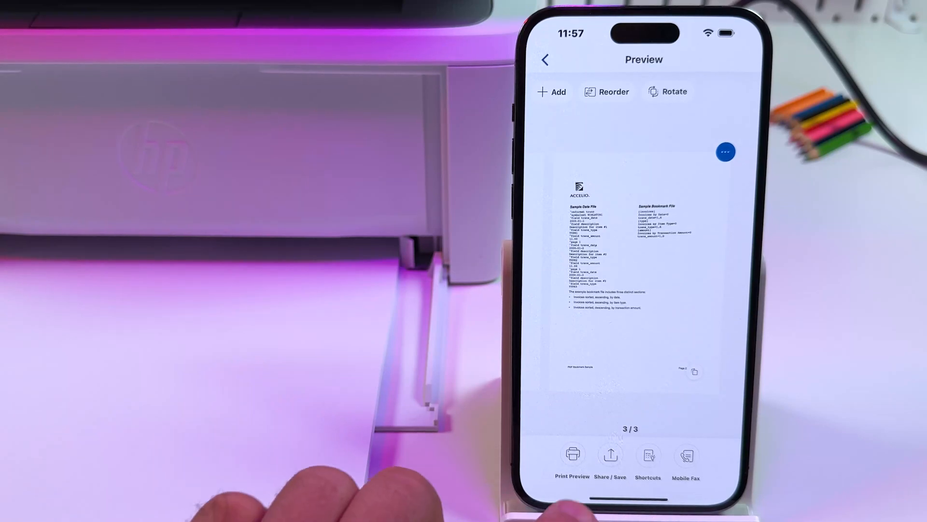
pyautogui.click(610, 454)
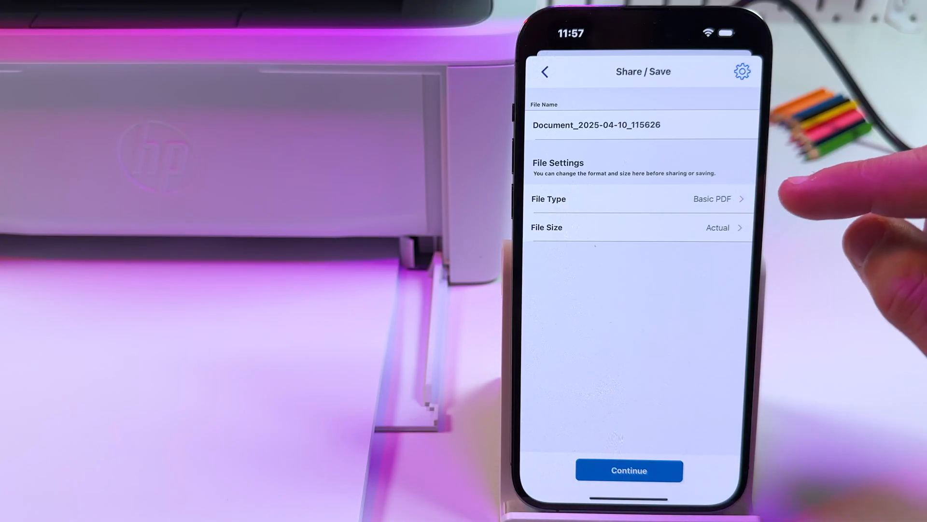
# - Keep Basic PDF as the file type and export the 3.6 MB PDF to the iOS share sheet
pyautogui.click(643, 199)
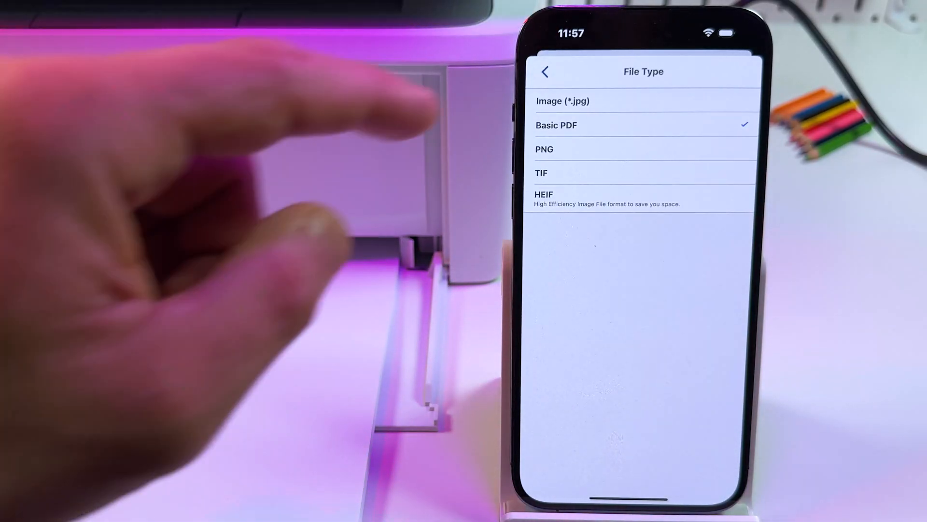
pyautogui.click(546, 72)
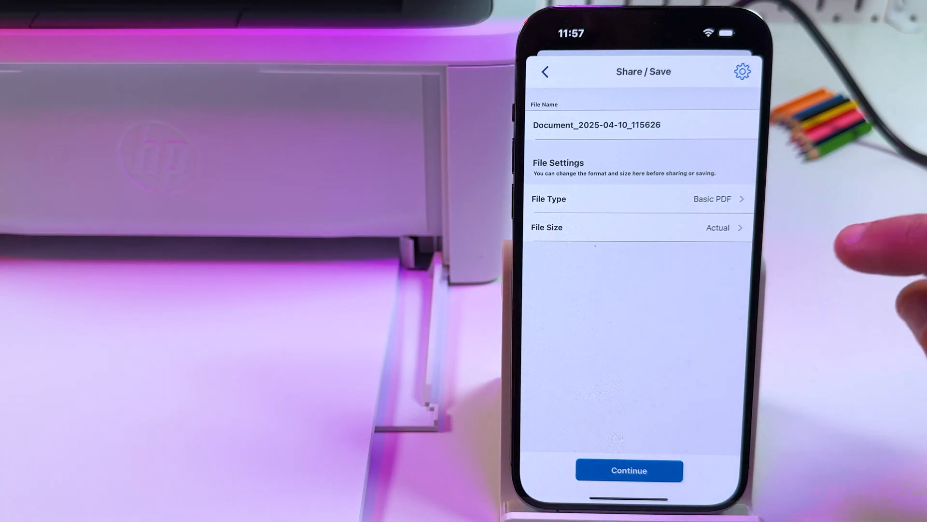
pyautogui.click(643, 227)
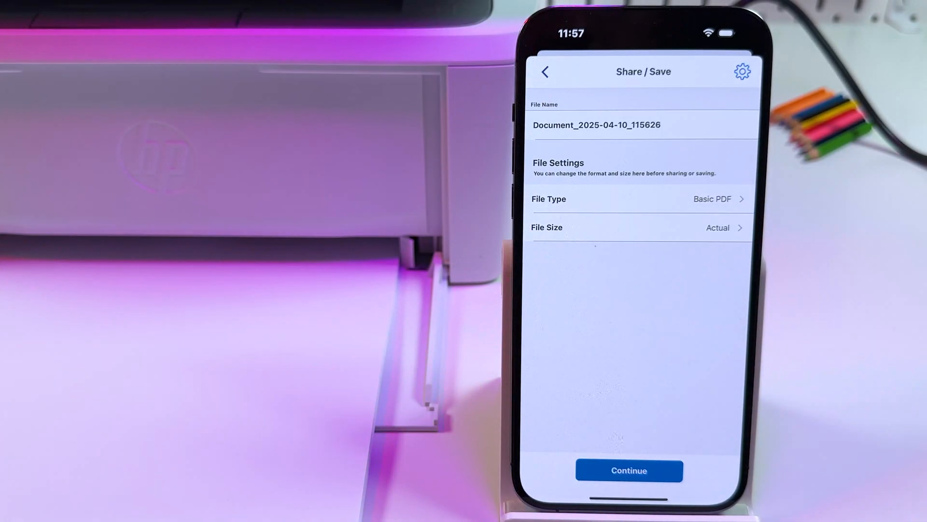
pyautogui.click(597, 125)
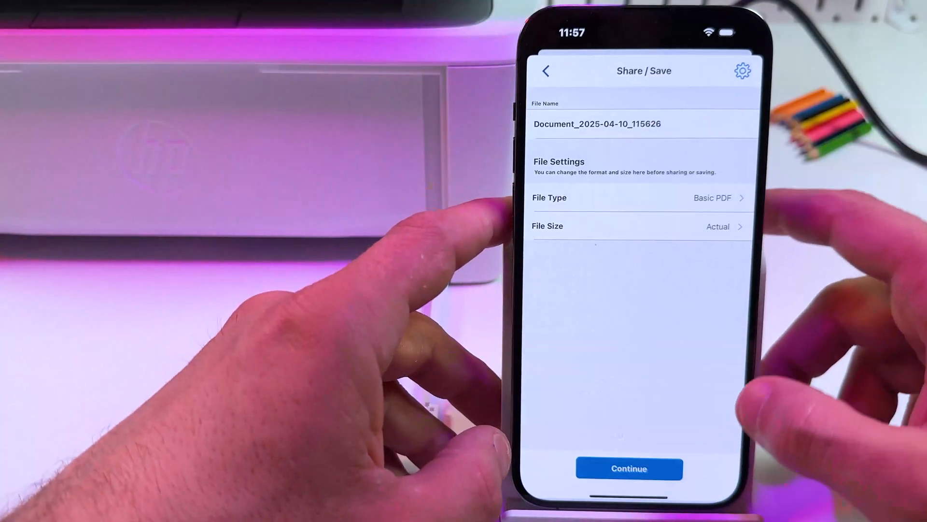
pyautogui.click(630, 468)
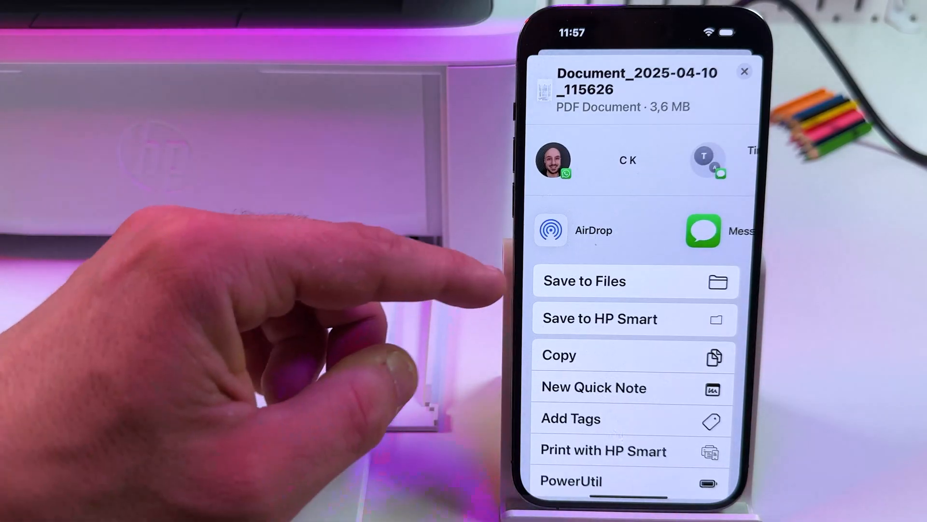
# - Choose Save to Files and select the Documents folder on My iPhone as destination
pyautogui.click(585, 280)
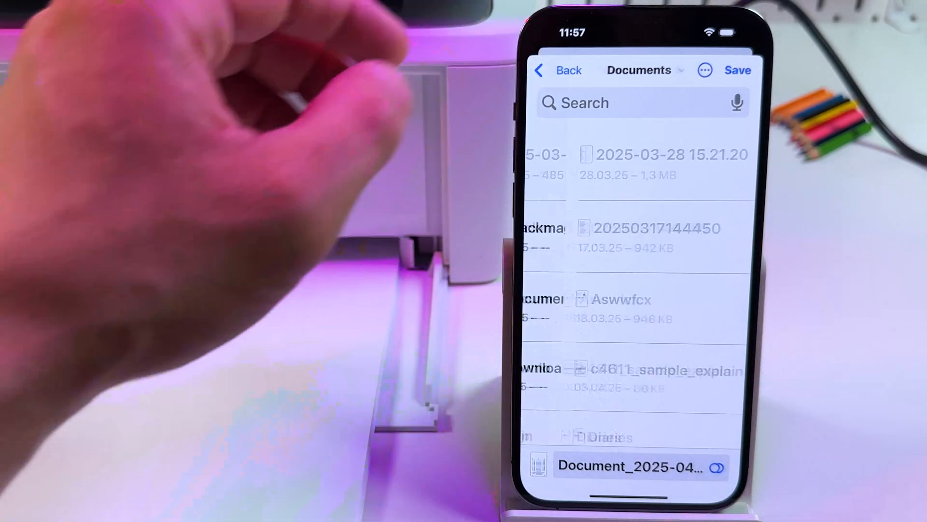
pyautogui.click(566, 71)
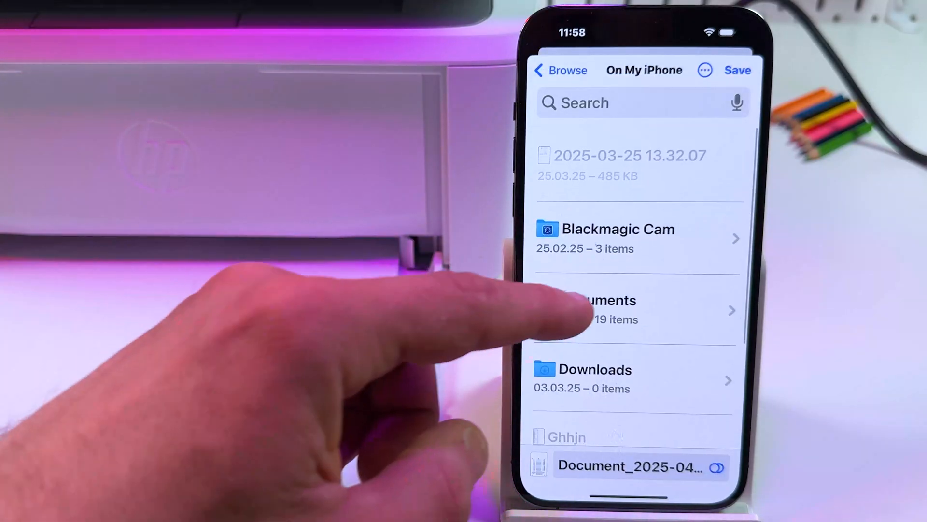
pyautogui.click(619, 309)
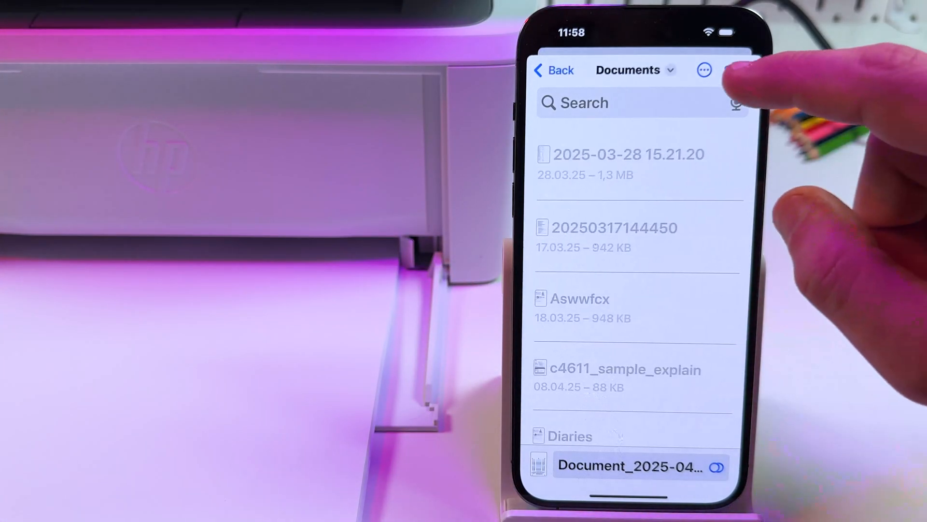